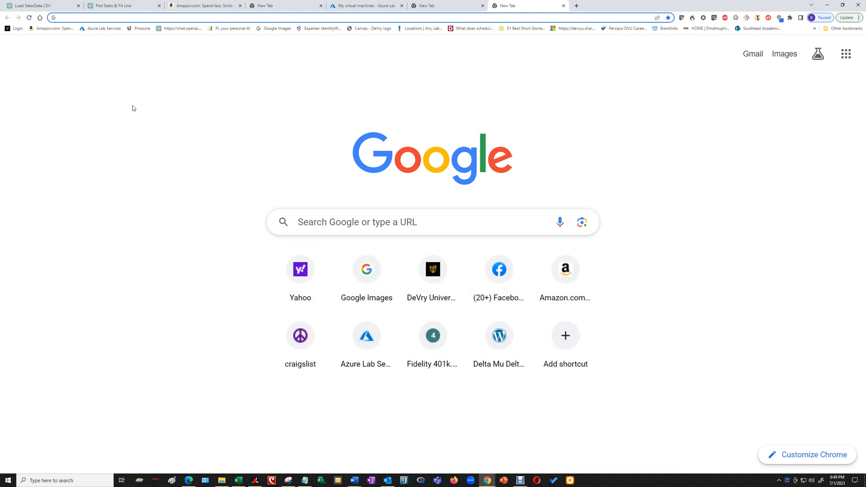
mouse_move(101, 44)
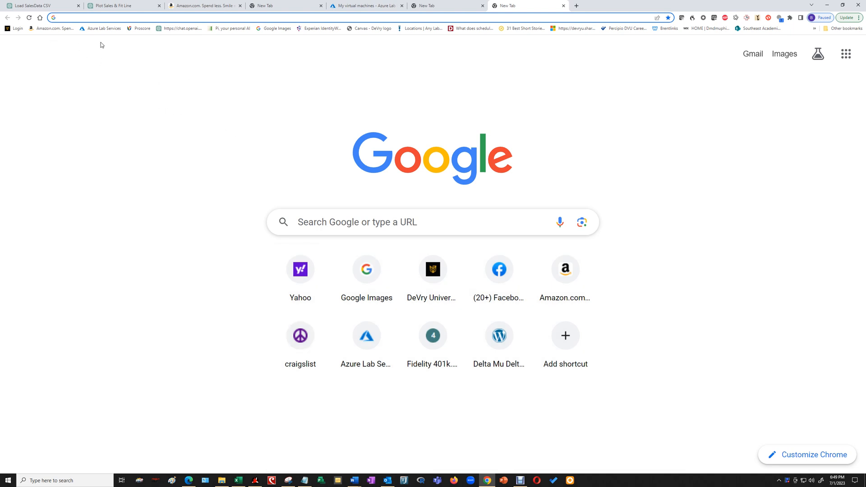
mouse_move(104, 29)
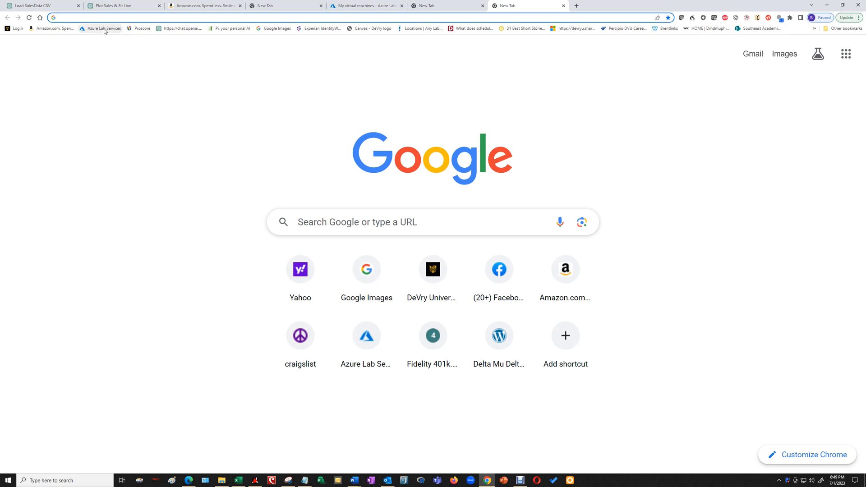
Sign in to Azure Lab Services with the existing Microsoft account to list the lab machine
left_click(103, 29)
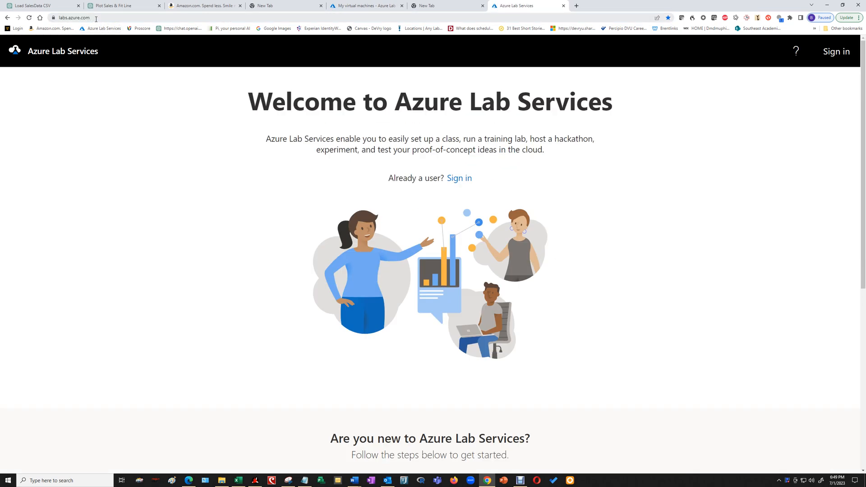
mouse_move(837, 51)
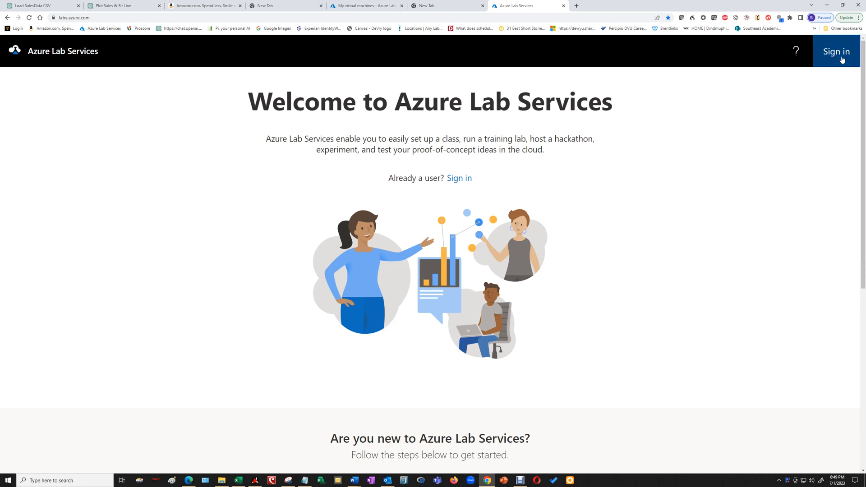
left_click(841, 52)
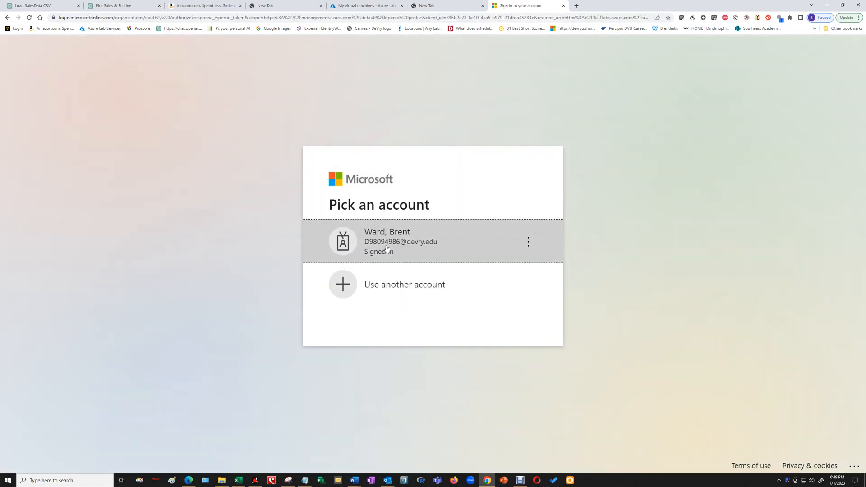
left_click(388, 242)
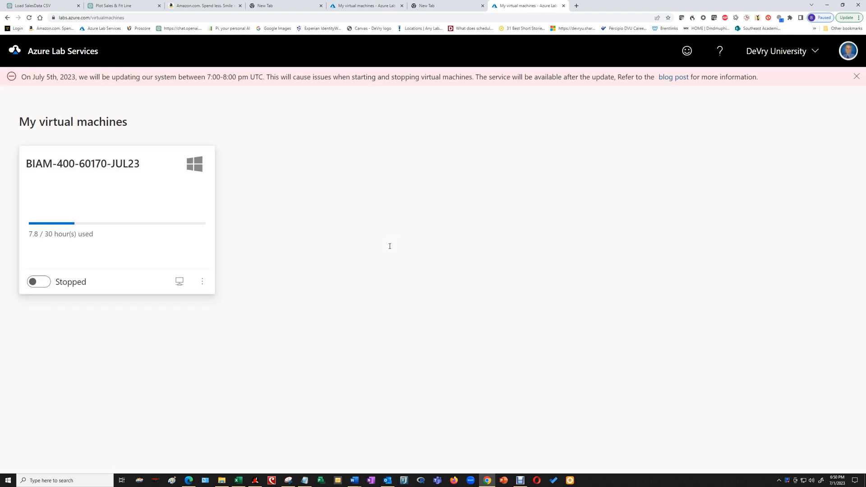
mouse_move(65, 180)
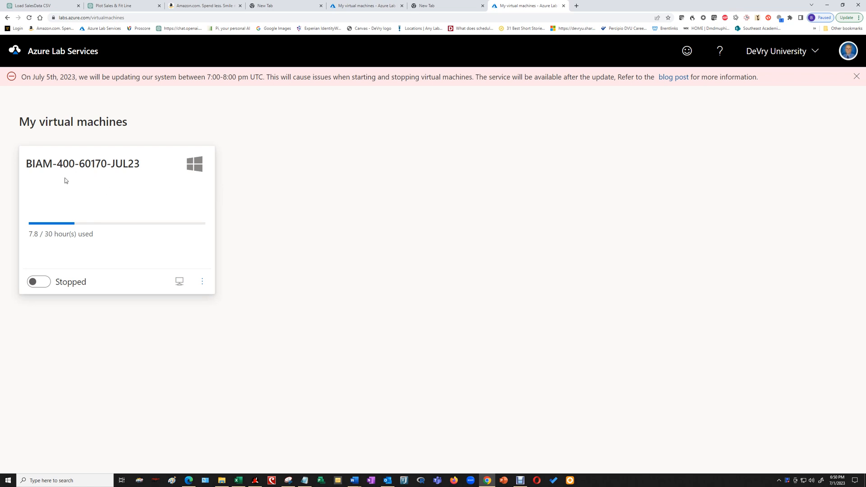
mouse_move(126, 253)
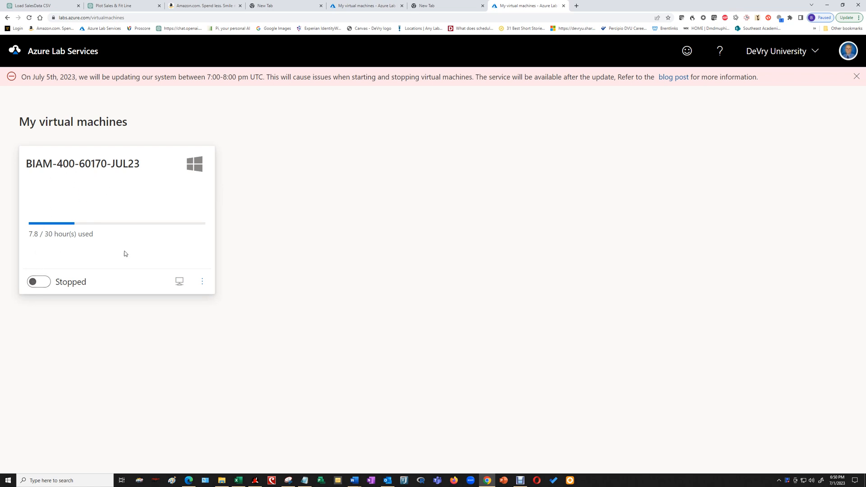
mouse_move(23, 168)
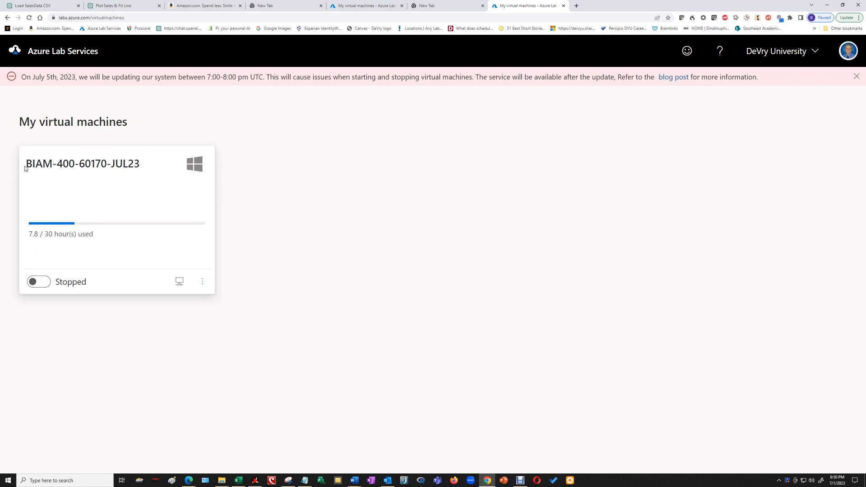
mouse_move(37, 283)
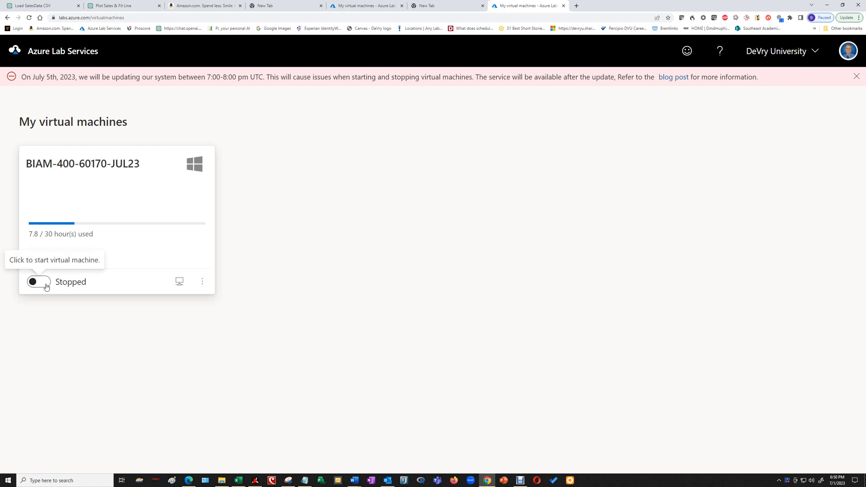
Start the BIAM-400-60170-JUL23 virtual machine from its Stopped toggle
left_click(38, 282)
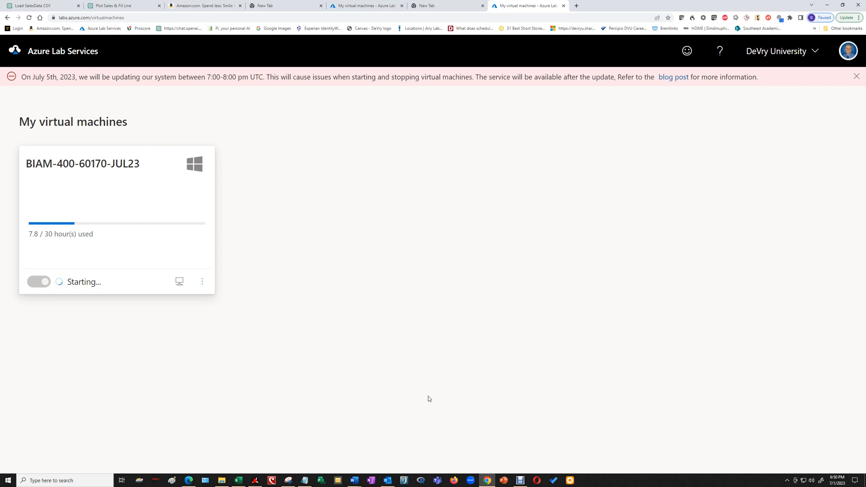
mouse_move(534, 464)
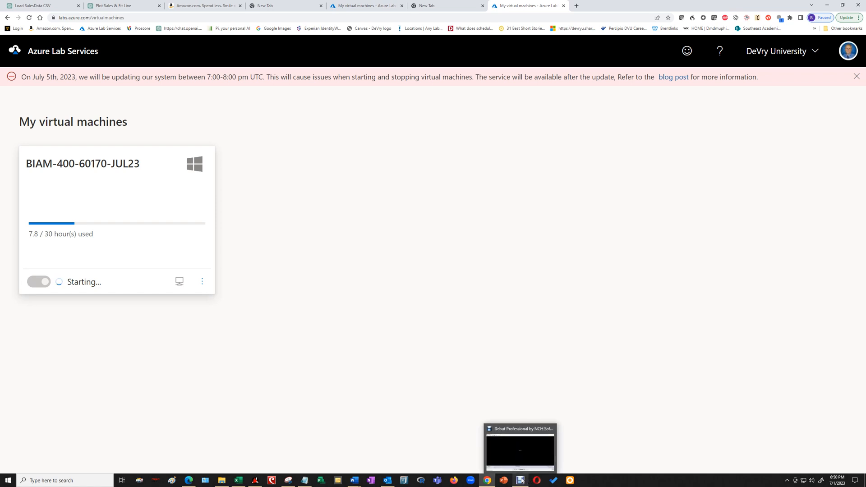
mouse_move(520, 480)
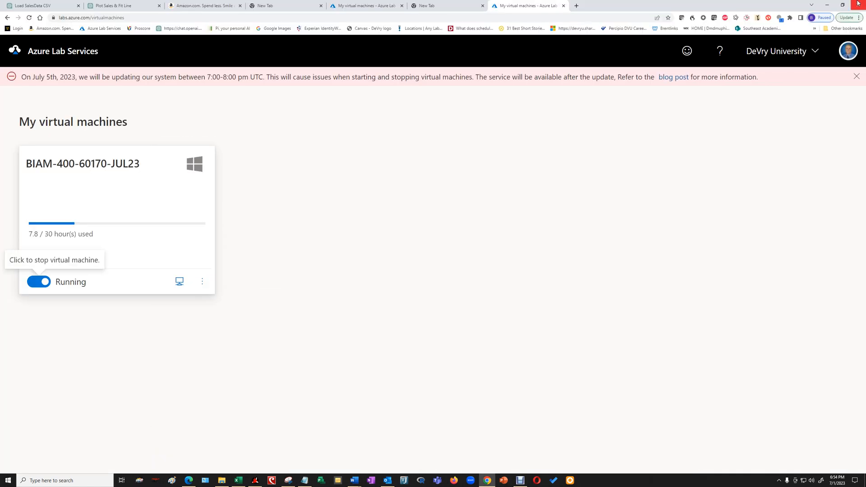
mouse_move(28, 278)
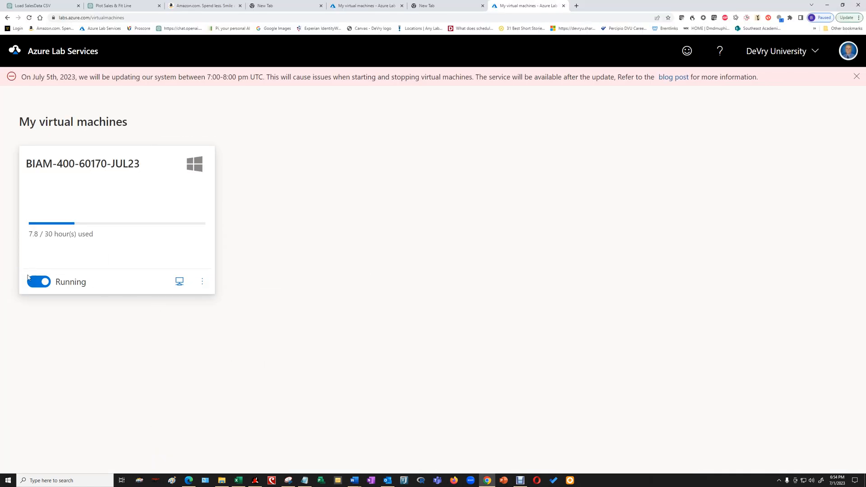
mouse_move(179, 282)
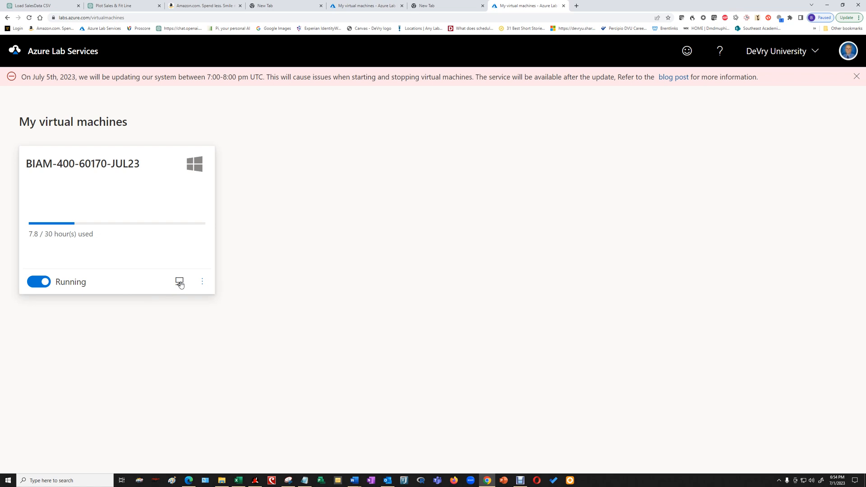
Download the machine's .rdp connection file and launch it from the download bar
left_click(179, 282)
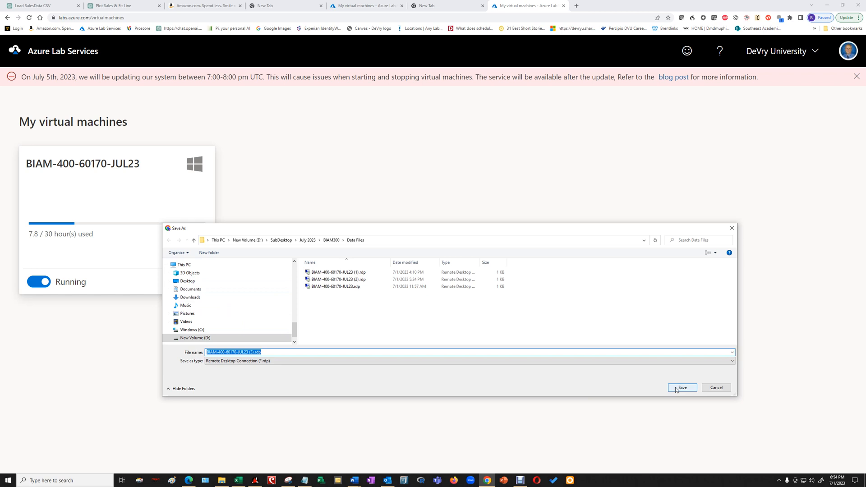
left_click(683, 389)
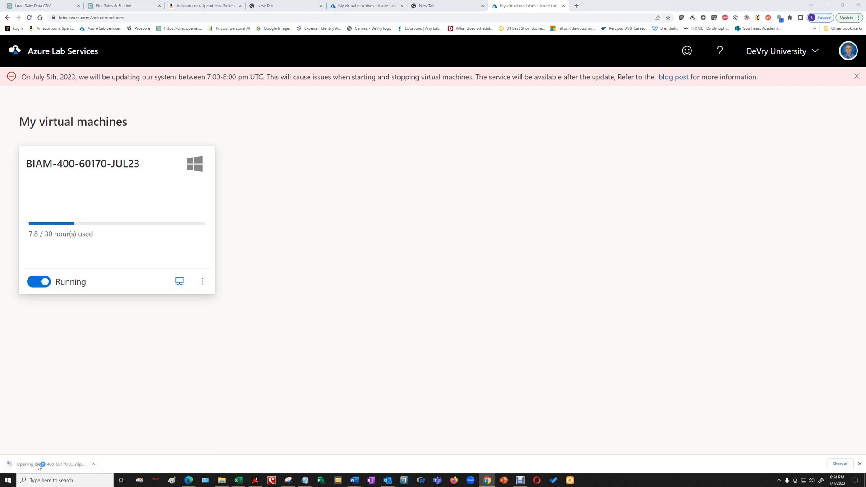
left_click(49, 464)
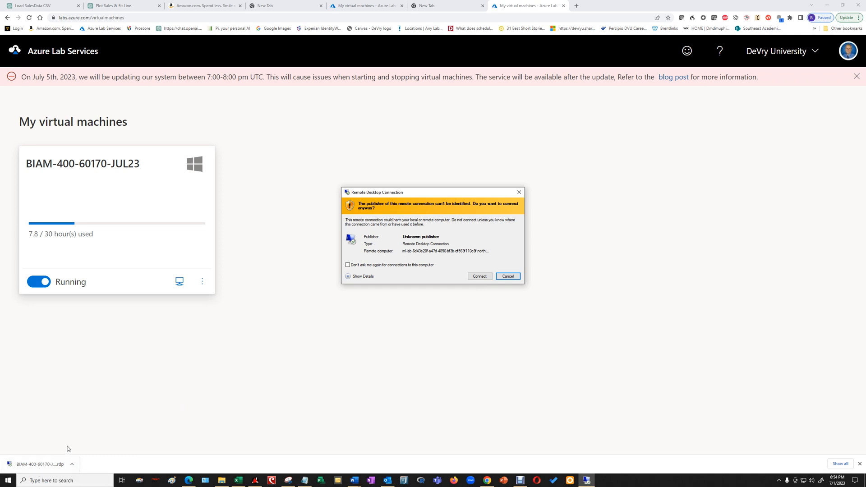
mouse_move(423, 377)
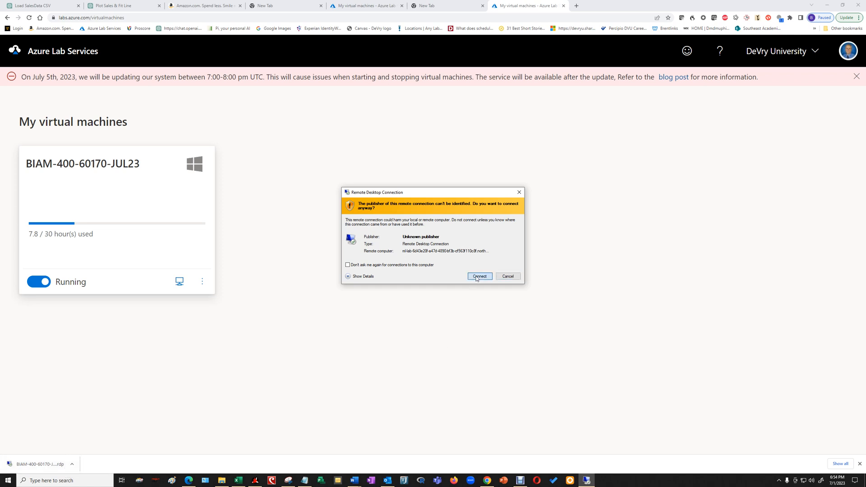
Connect past the publisher warning, log in with the password and accept the certificate warning
left_click(480, 276)
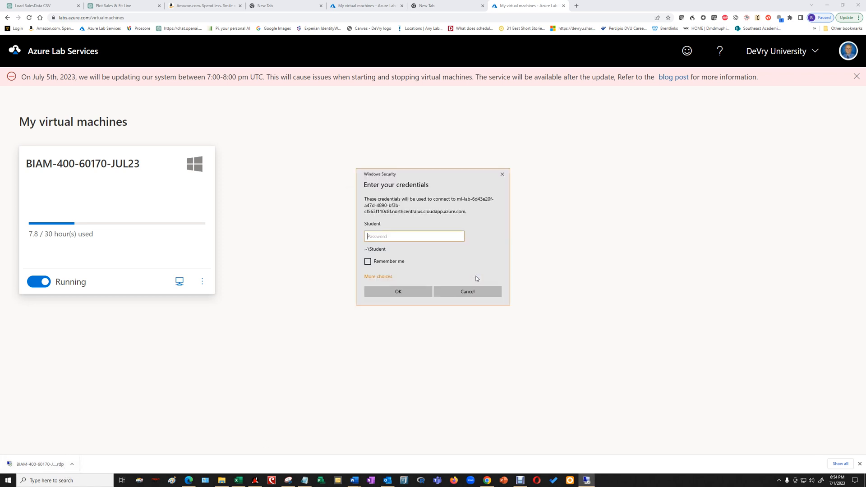
type("•")
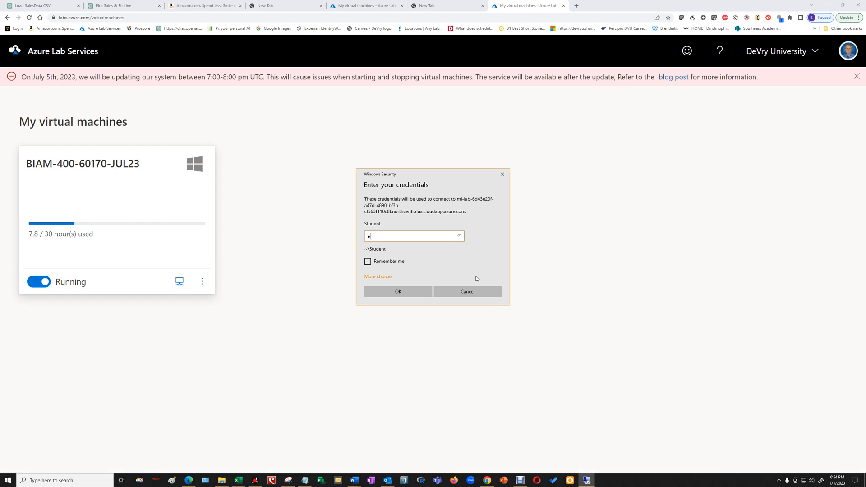
type("password")
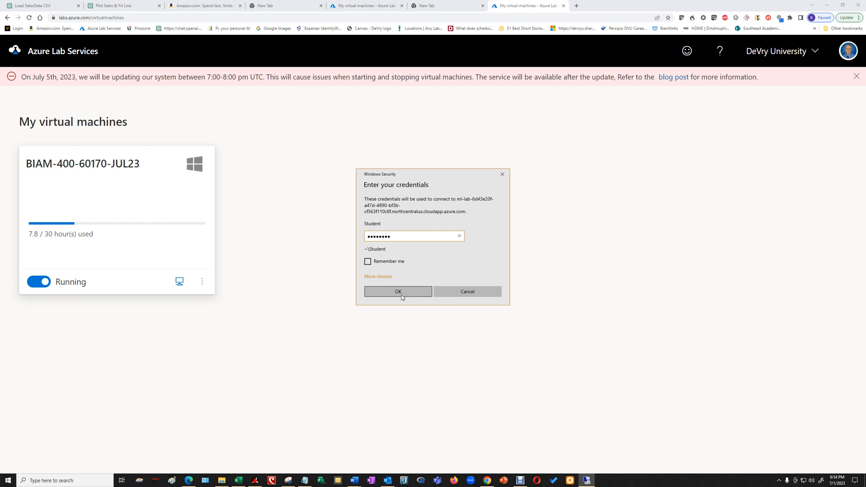
left_click(398, 292)
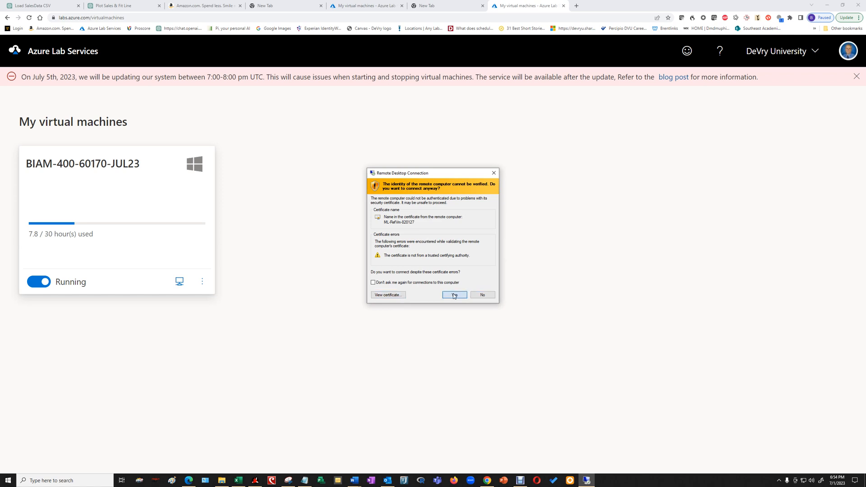
left_click(455, 295)
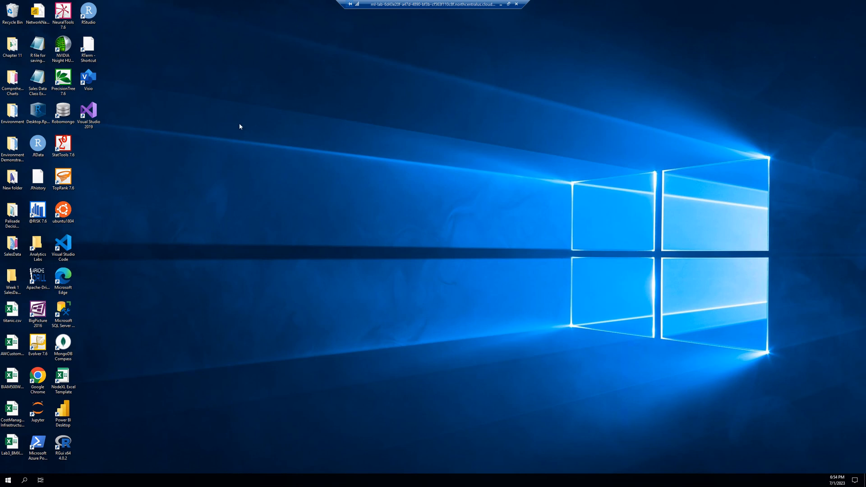
mouse_move(360, 213)
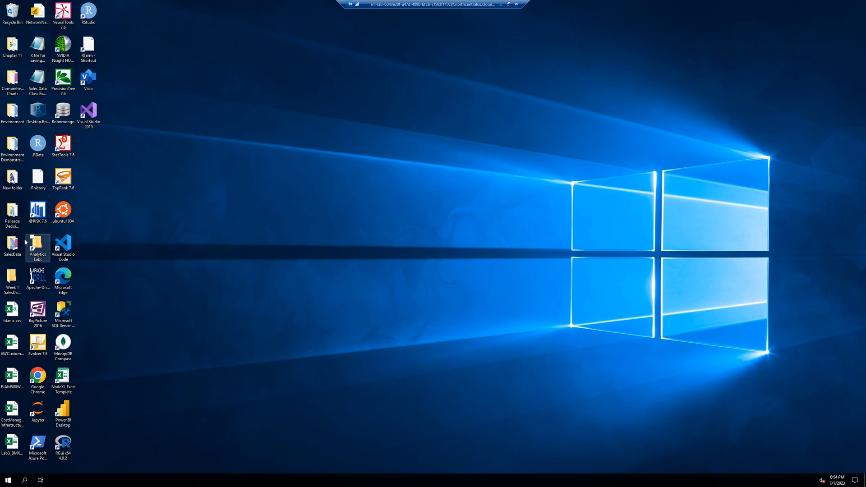
mouse_move(12, 246)
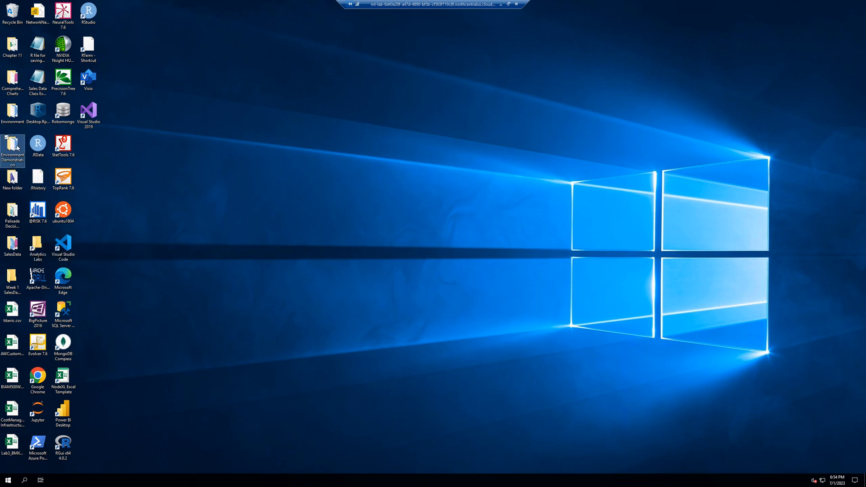
Look inside the Environment Demonstration folder and close it again
double_click(12, 145)
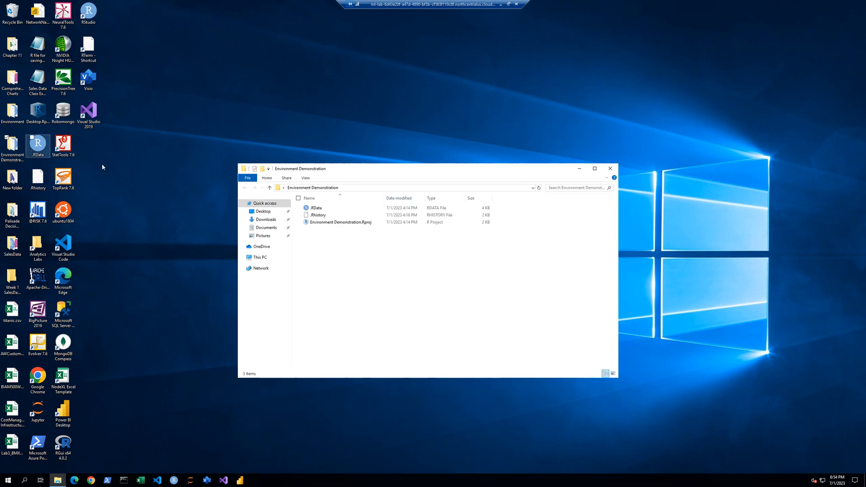
left_click(260, 257)
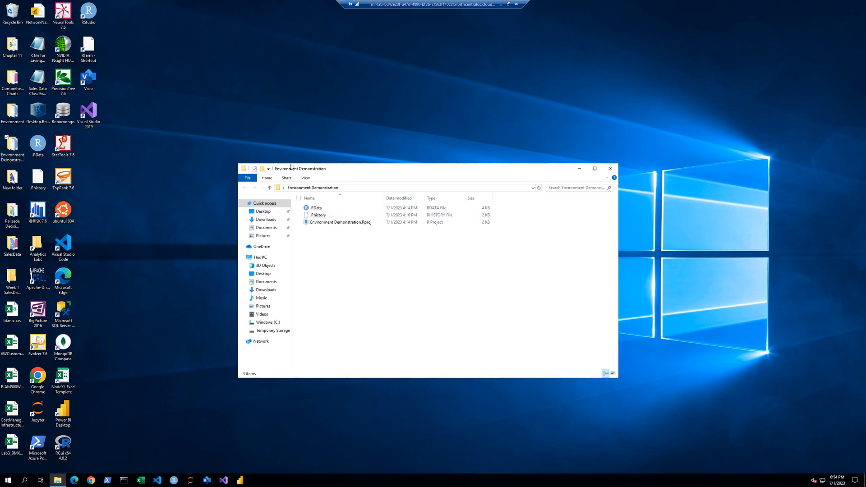
left_click(610, 168)
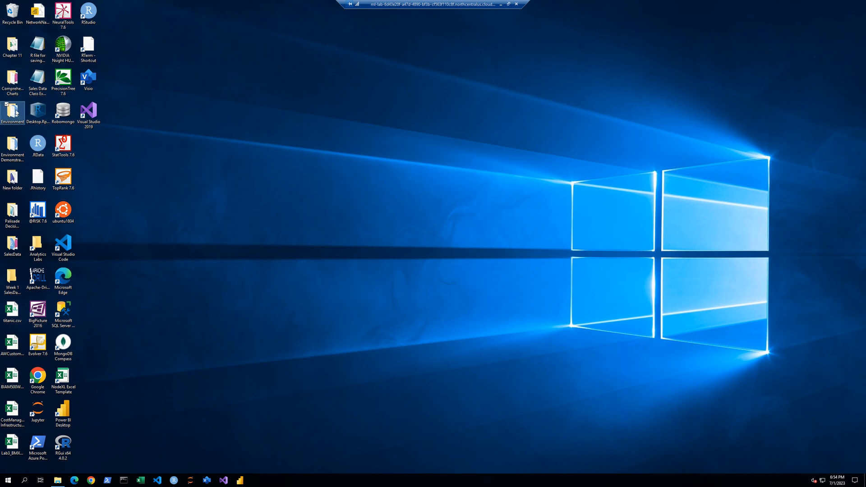
Move BudgetData.csv, SalesData.csv and the chart code text file from Environment onto the desktop
double_click(13, 112)
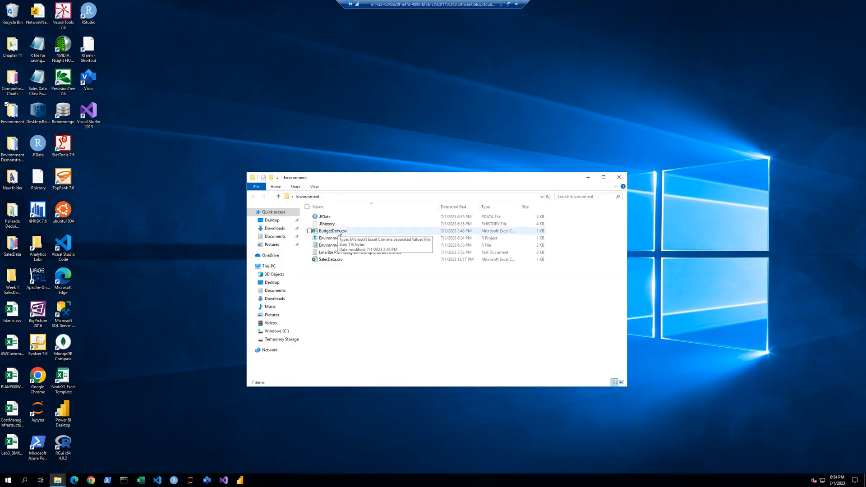
left_click_drag(331, 230, 342, 81)
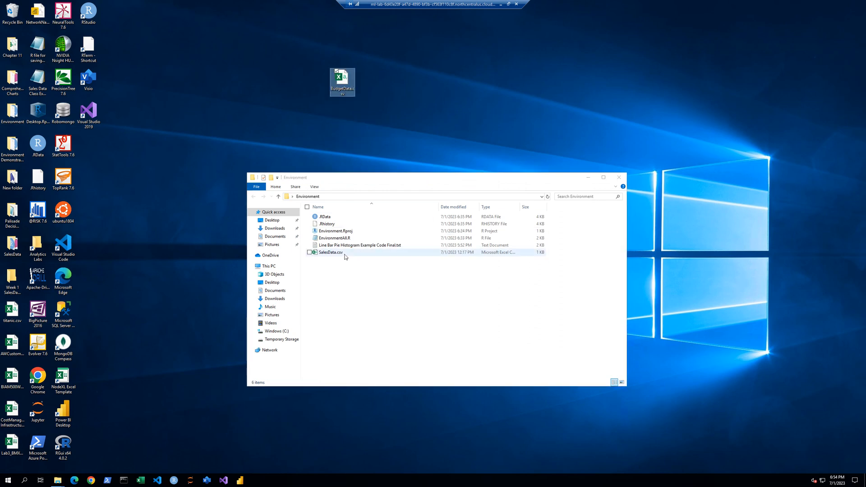
left_click_drag(330, 252, 87, 142)
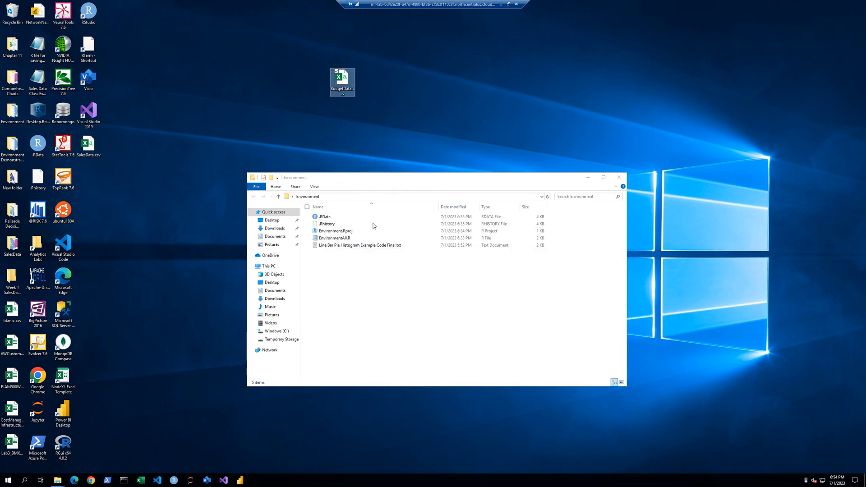
left_click_drag(359, 244, 474, 78)
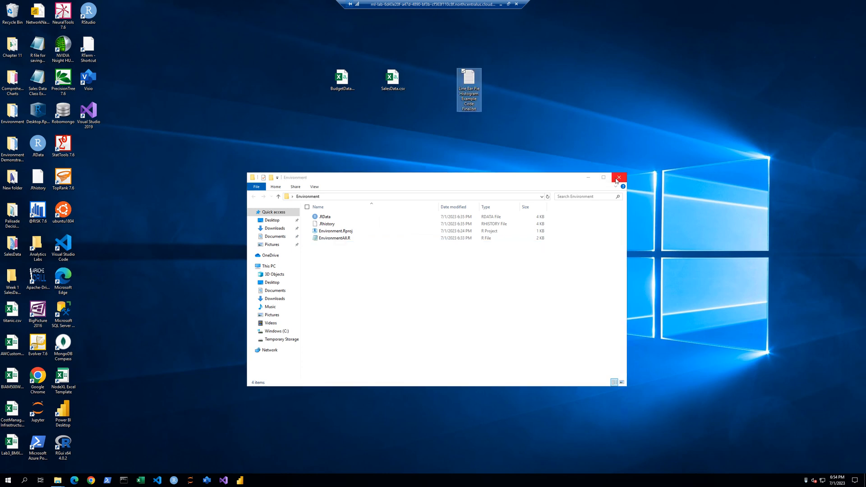
left_click(618, 177)
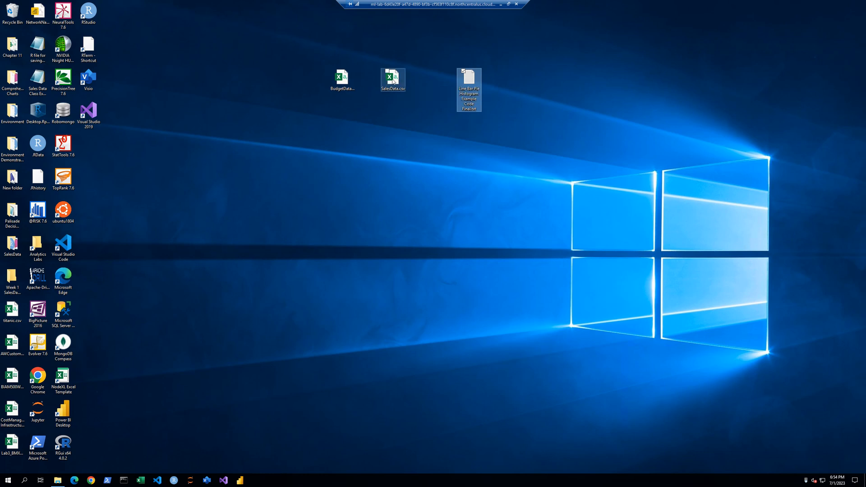
mouse_move(471, 79)
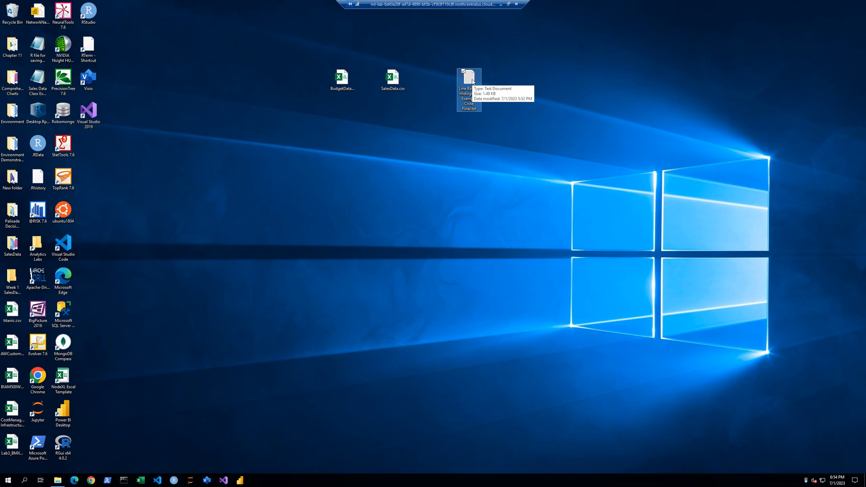
mouse_move(24, 154)
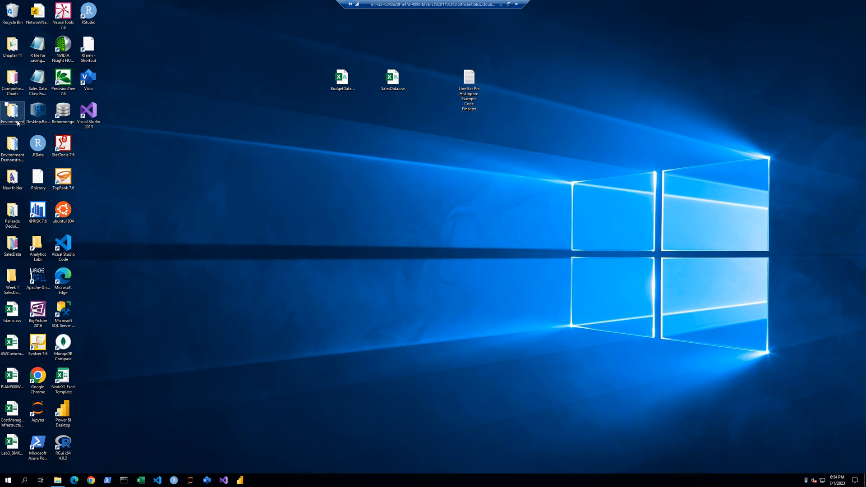
double_click(13, 112)
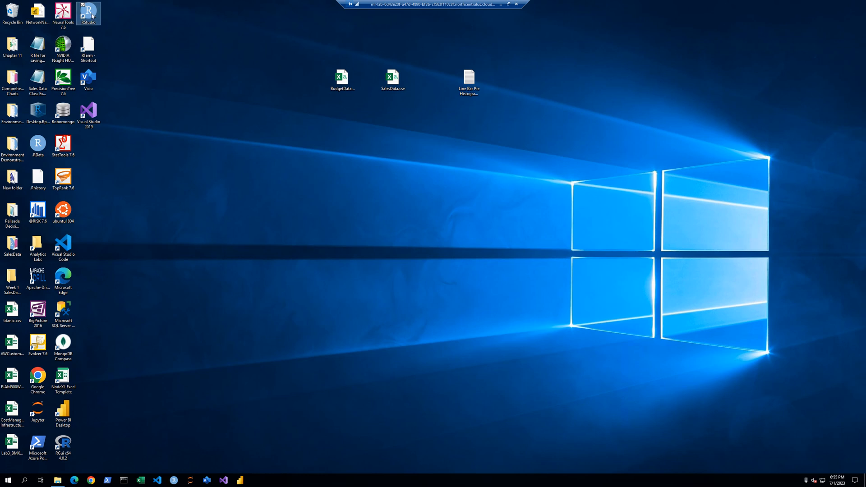
Launch RStudio from the desktop shortcut and choose Remind Later on the update notice
double_click(91, 9)
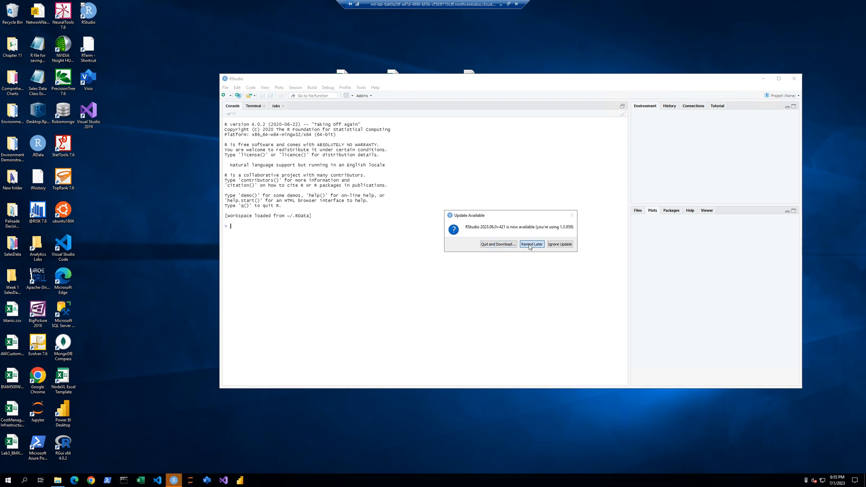
left_click(532, 244)
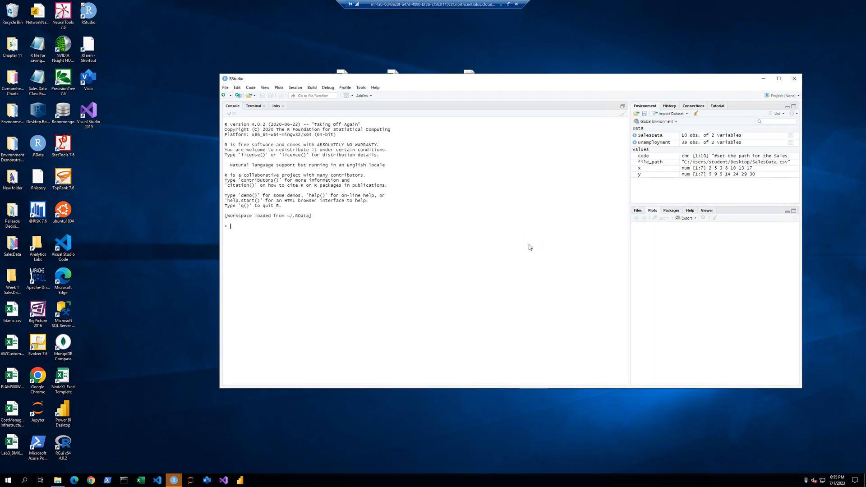
mouse_move(476, 155)
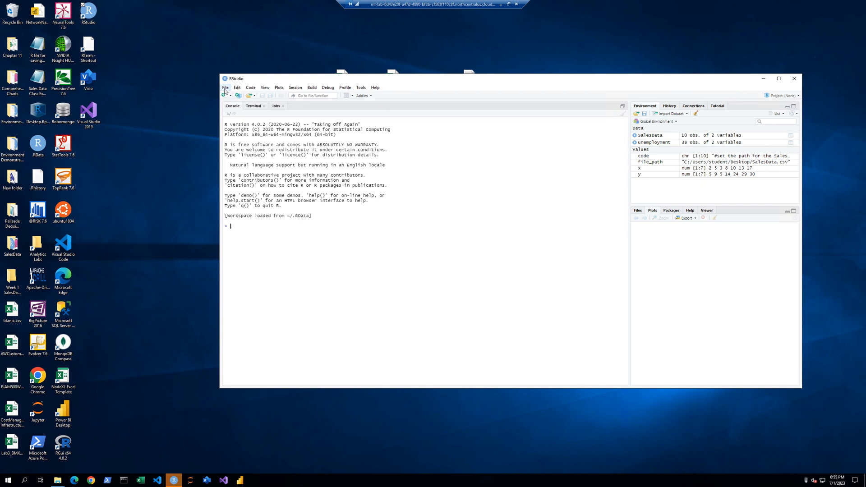
Begin a plain new project in a new directory named Environment
left_click(226, 87)
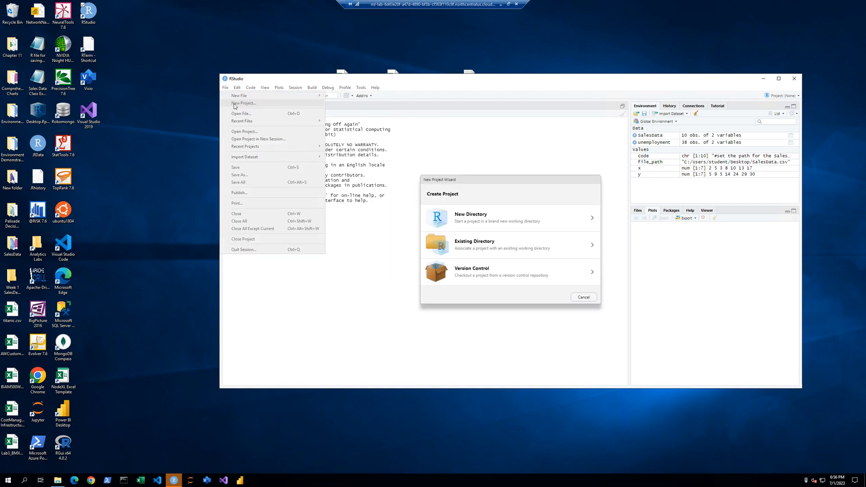
mouse_move(446, 163)
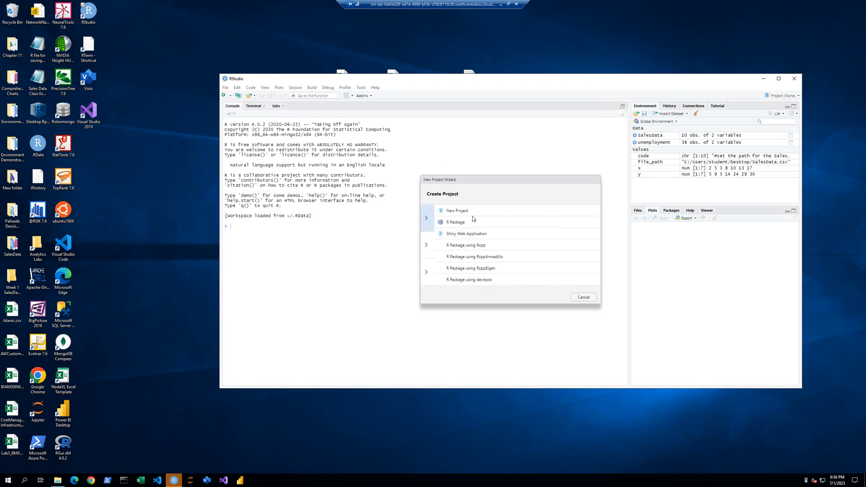
left_click(457, 211)
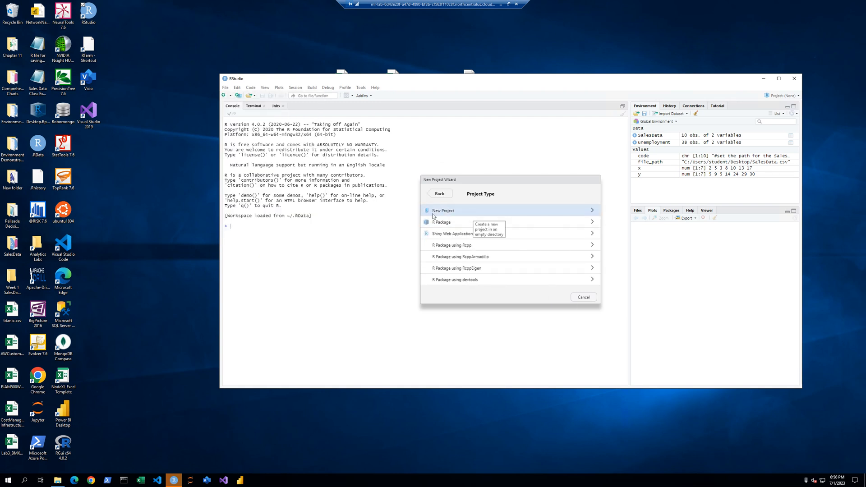
left_click(443, 211)
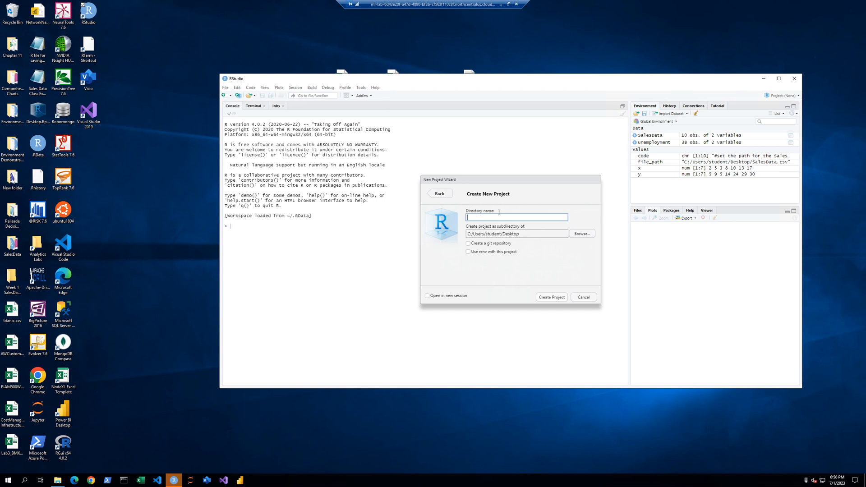
type("Environment")
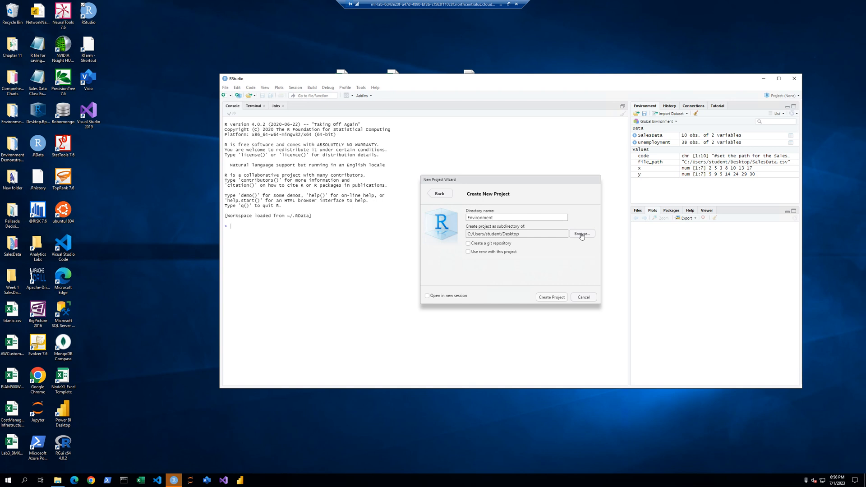
Choose the Desktop as the parent folder for the project directory
left_click(581, 234)
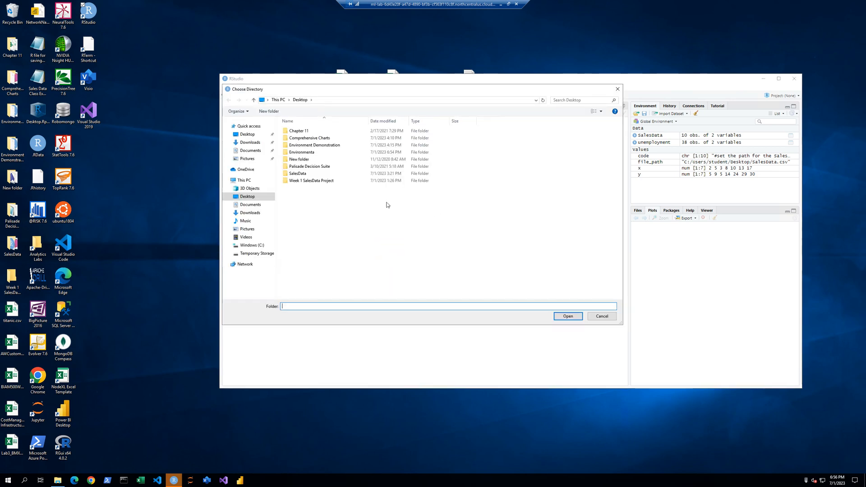
left_click(247, 133)
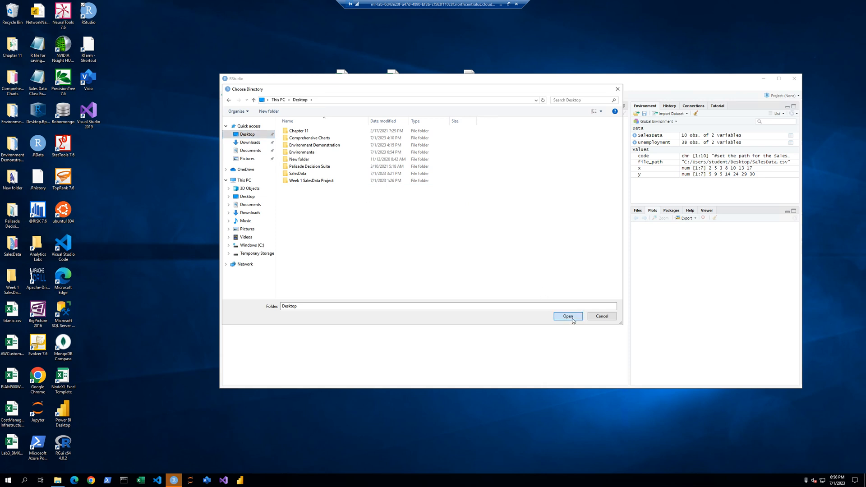
left_click(568, 317)
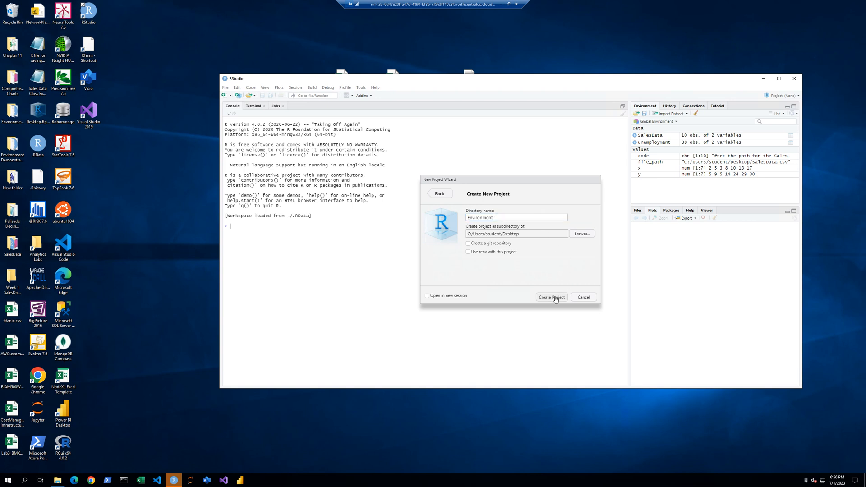
Create the Environment project and choose Remind Later on the update prompt
left_click(553, 298)
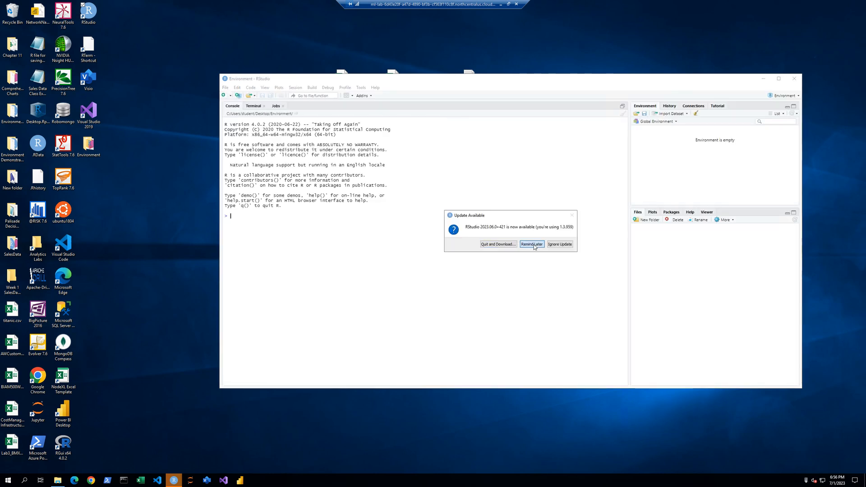
left_click(533, 243)
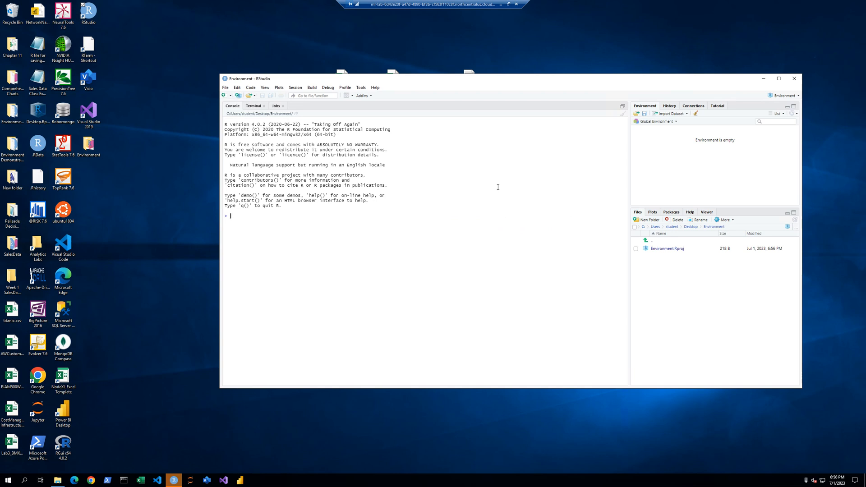
mouse_move(465, 177)
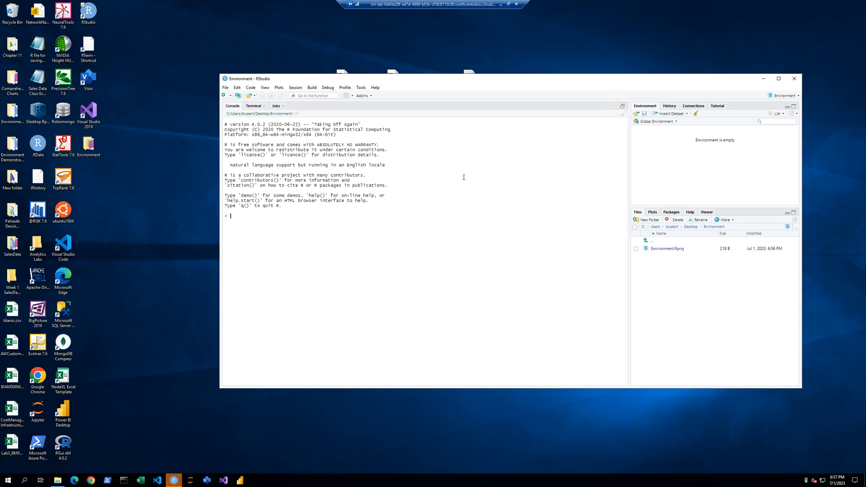
mouse_move(524, 167)
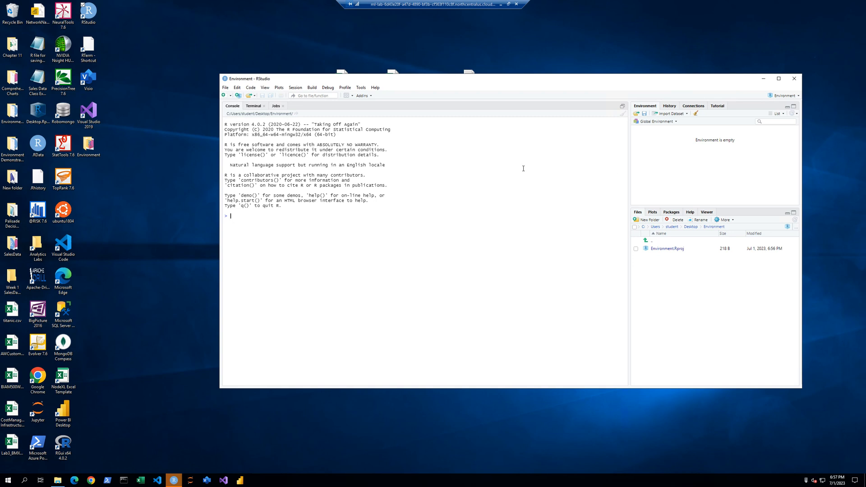
mouse_move(536, 172)
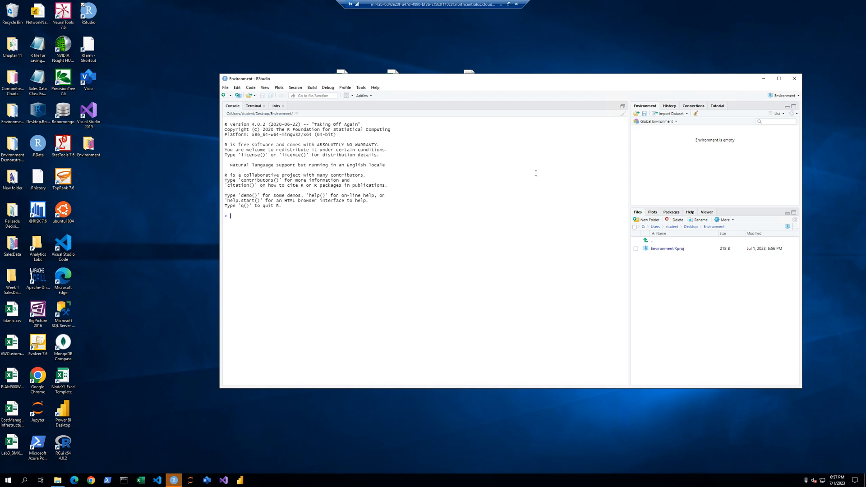
mouse_move(492, 129)
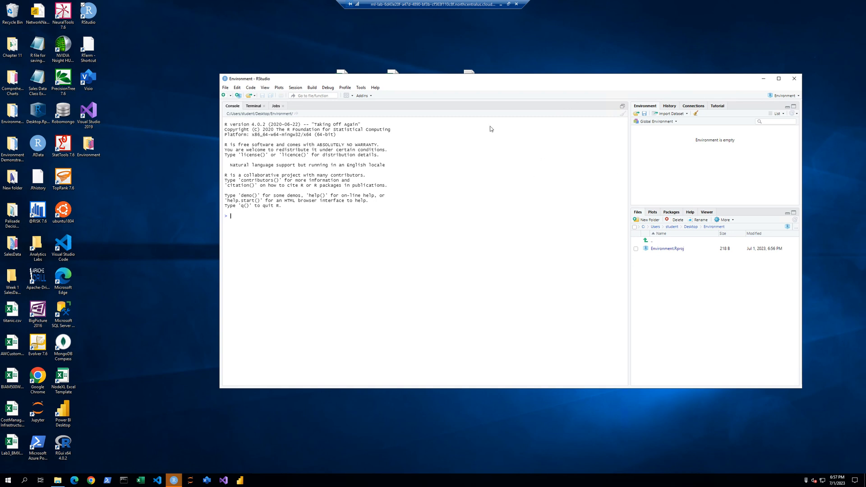
mouse_move(569, 144)
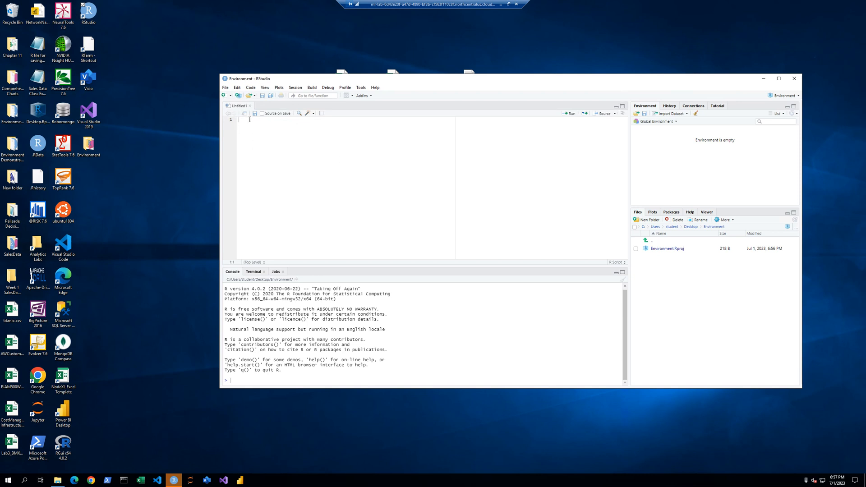
mouse_move(243, 155)
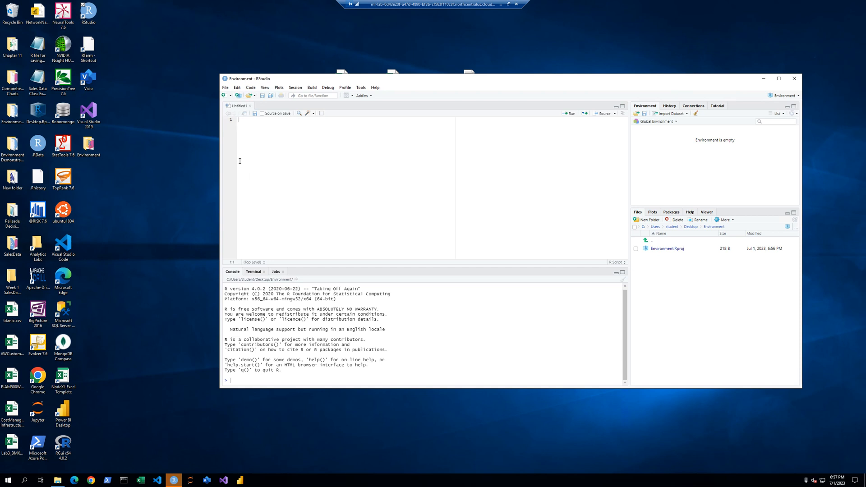
mouse_move(270, 135)
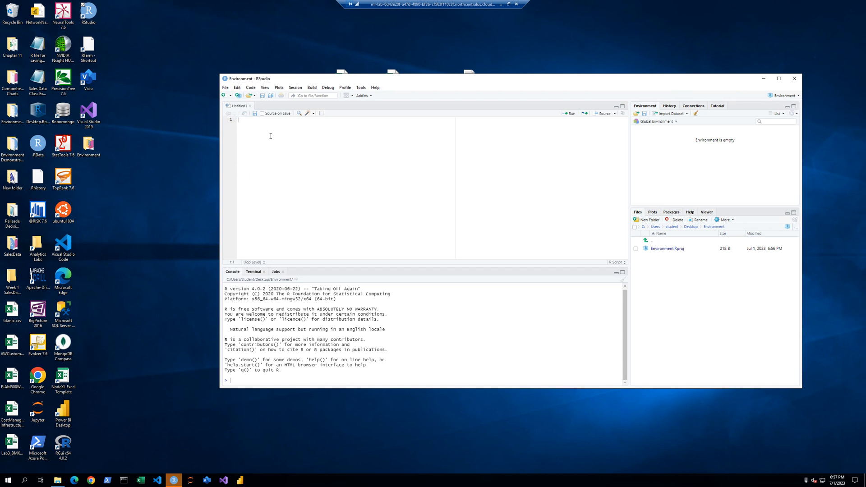
mouse_move(306, 191)
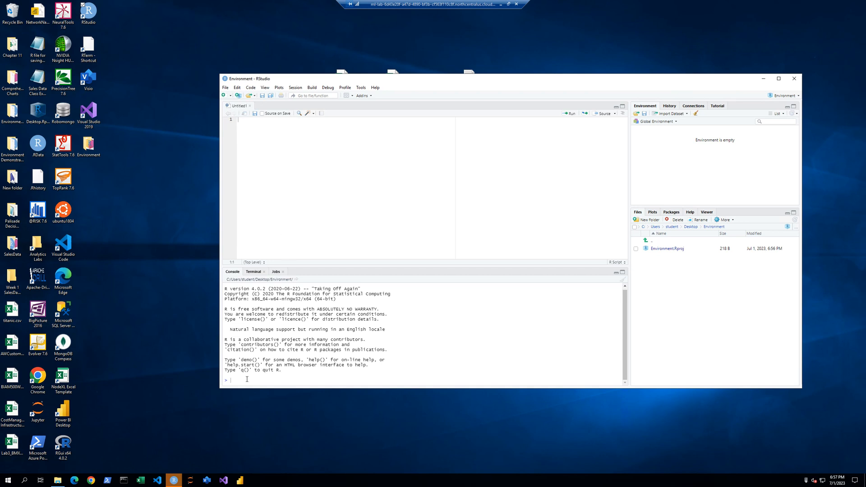
mouse_move(377, 186)
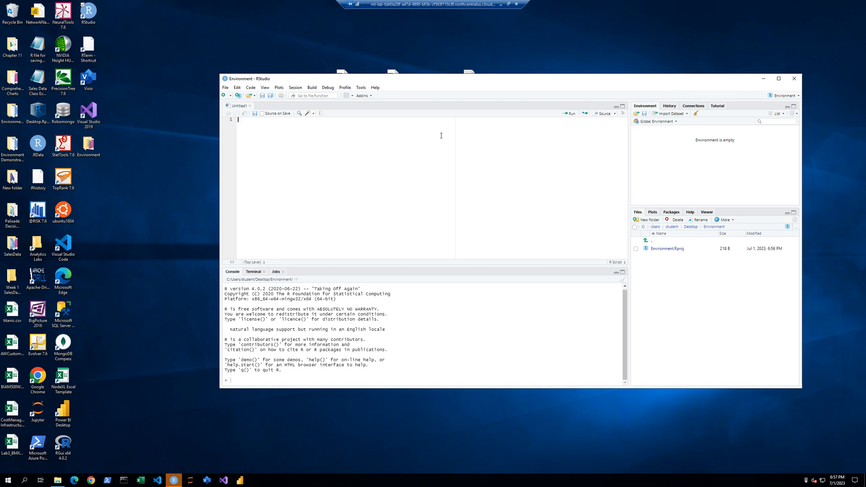
mouse_move(670, 132)
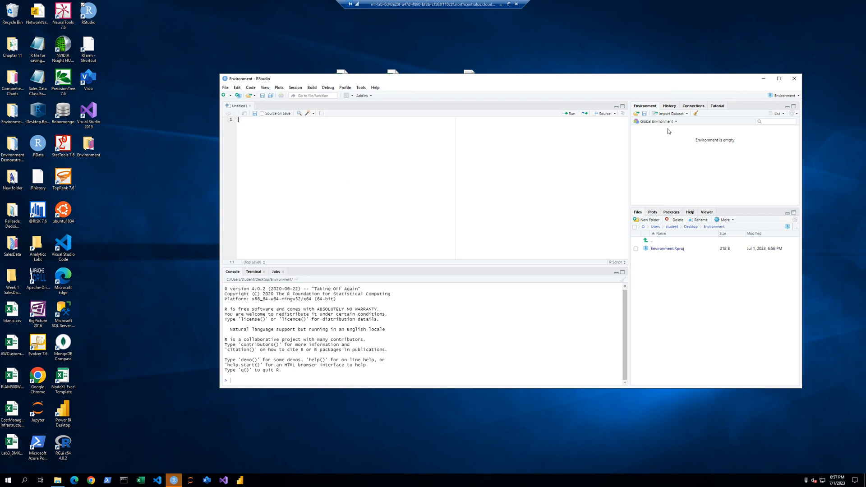
mouse_move(676, 126)
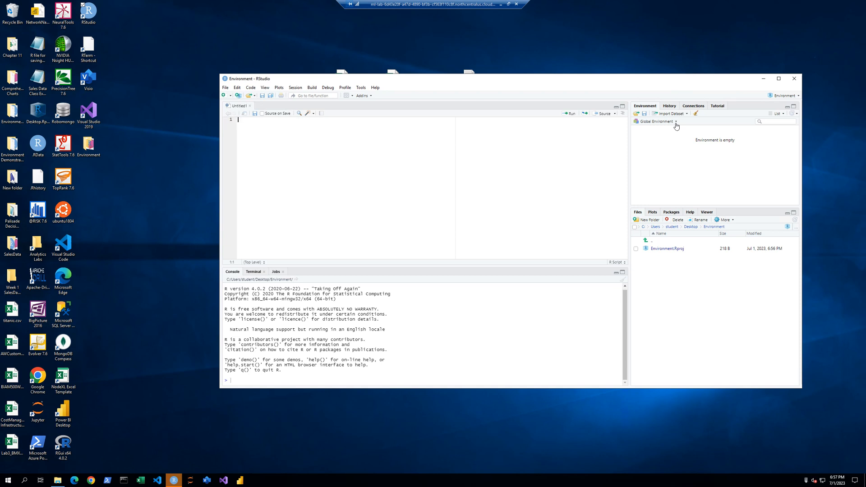
mouse_move(687, 243)
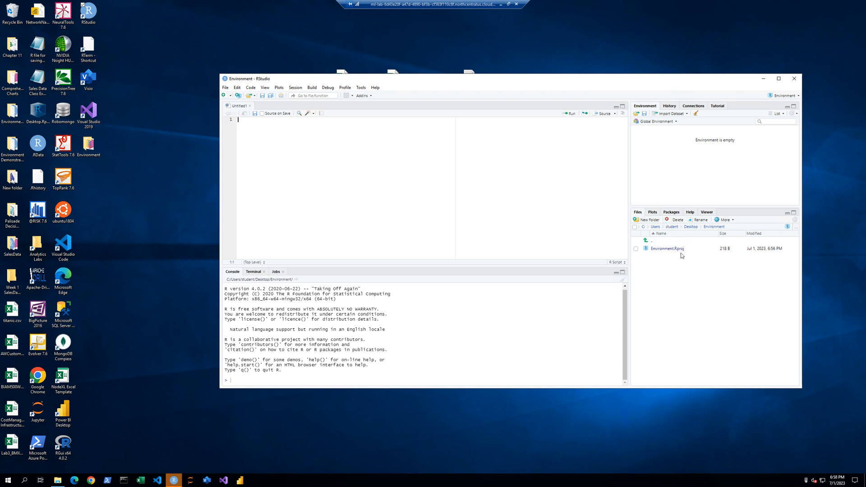
mouse_move(679, 251)
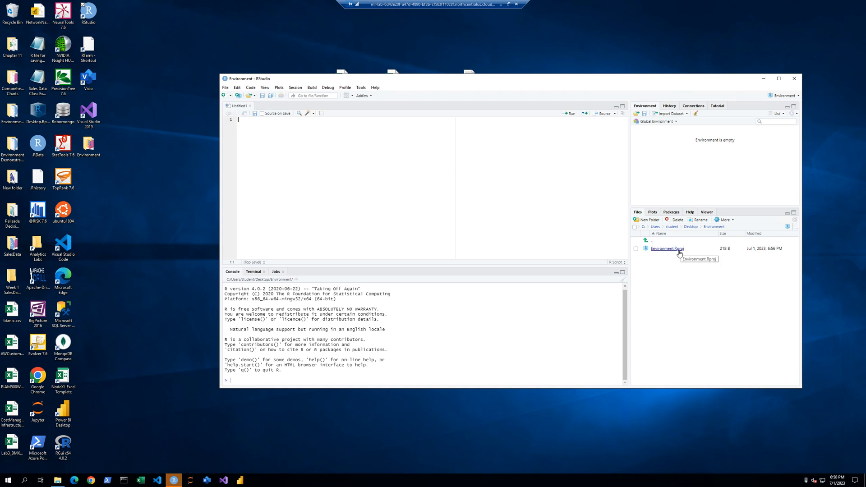
mouse_move(646, 220)
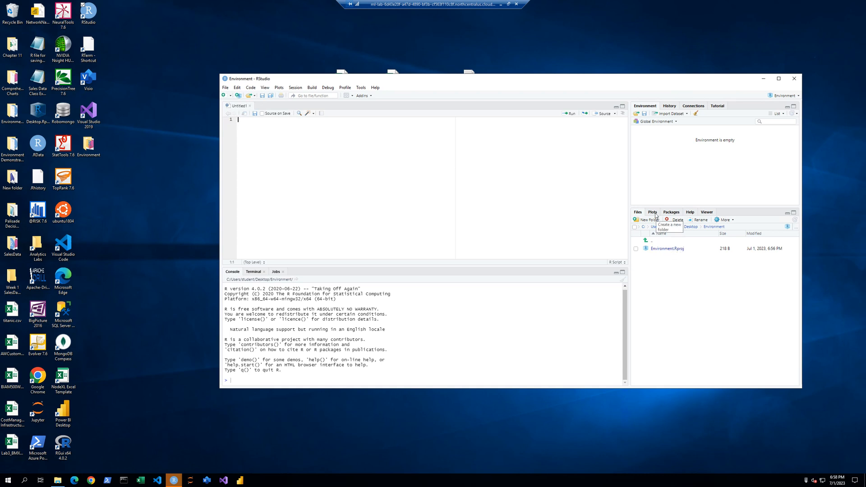
View the Plots pane, then return to the Files list showing only Environment.Rproj
left_click(653, 212)
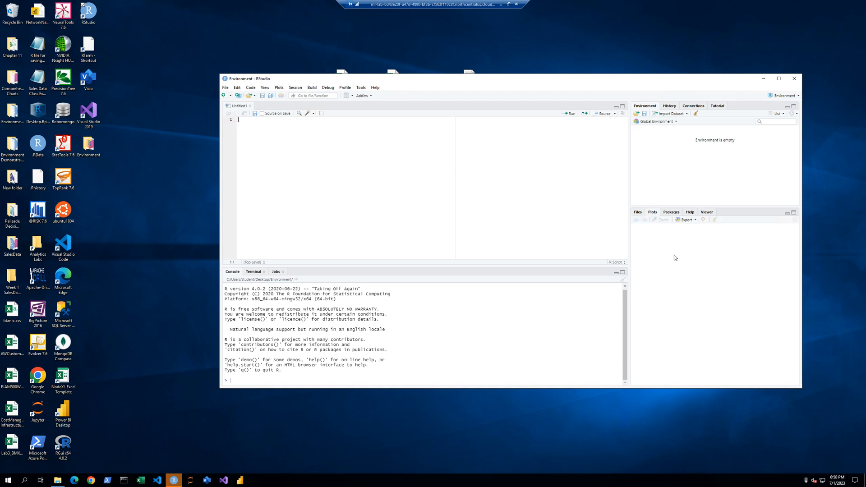
mouse_move(700, 266)
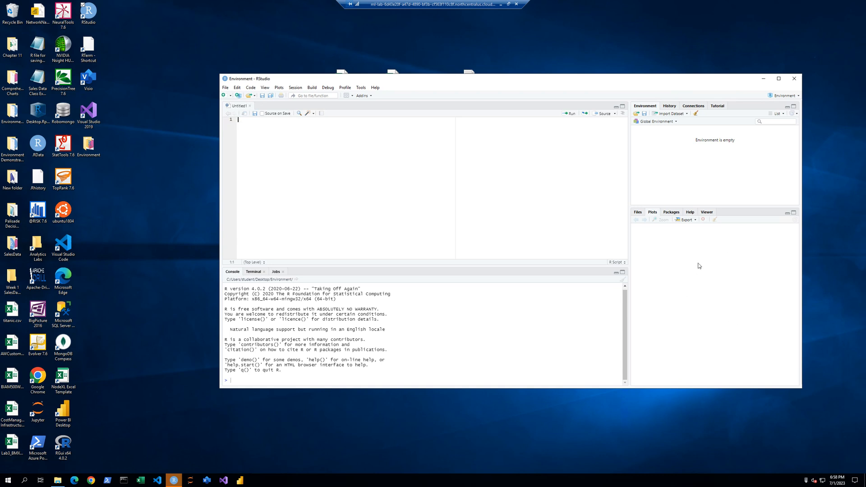
mouse_move(682, 227)
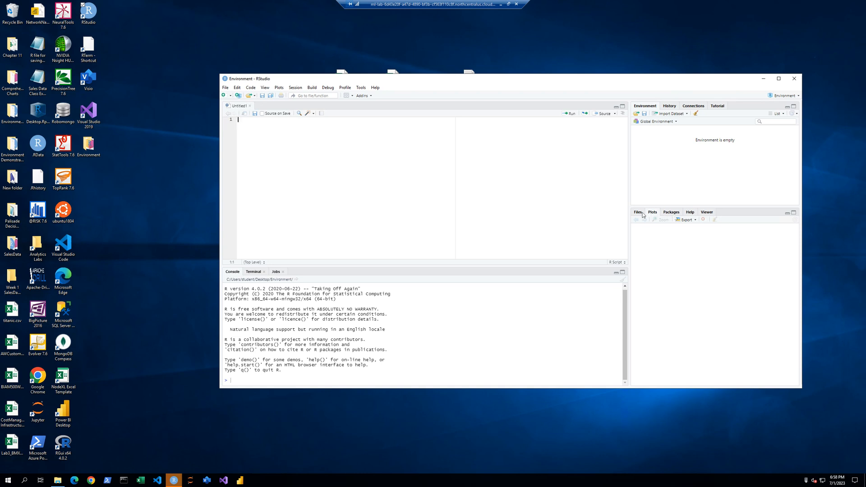
left_click(637, 212)
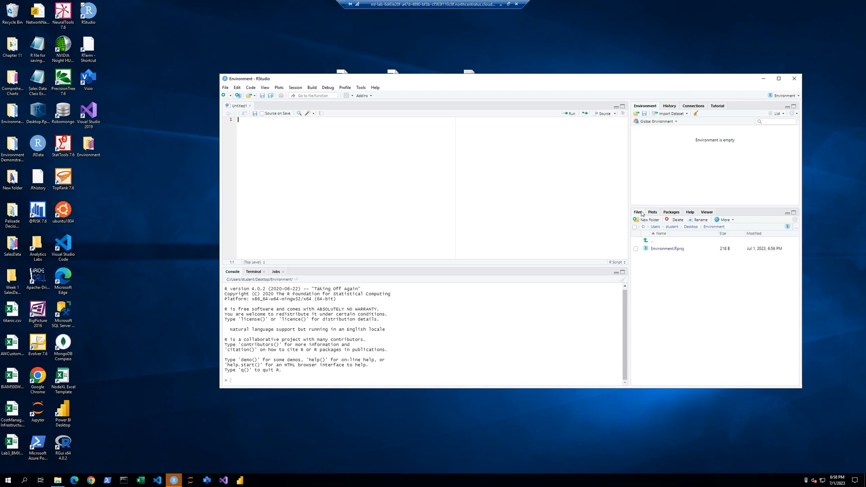
mouse_move(446, 154)
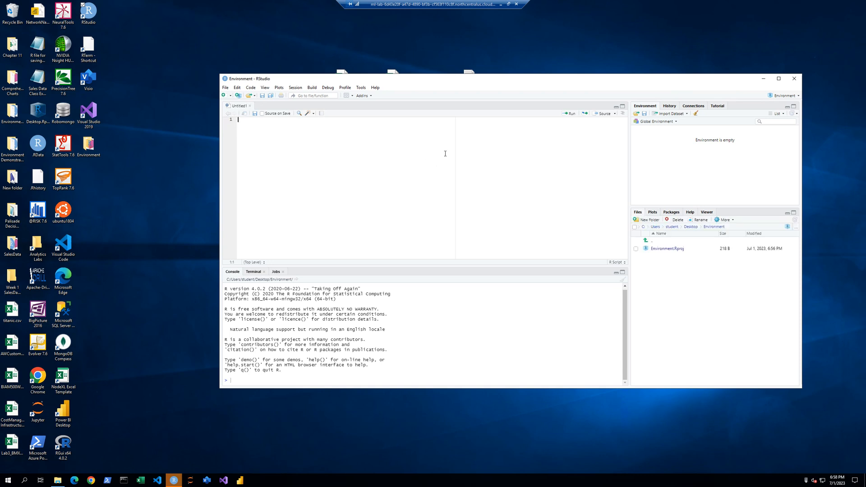
mouse_move(435, 176)
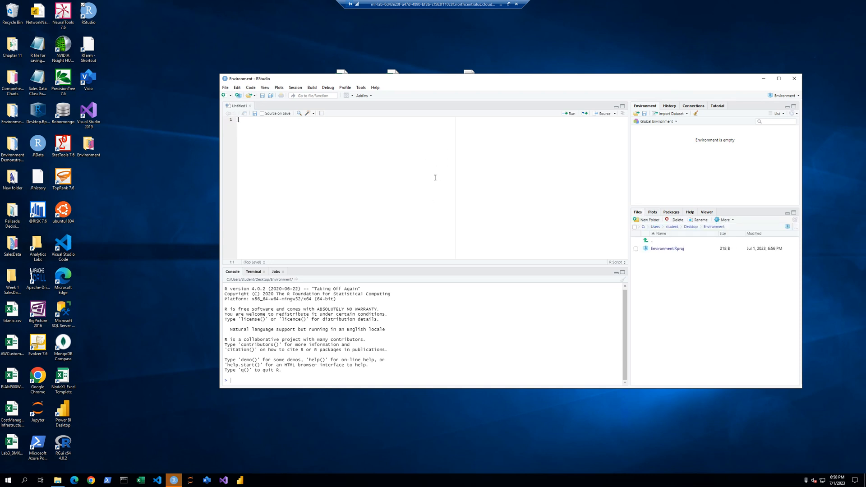
mouse_move(454, 182)
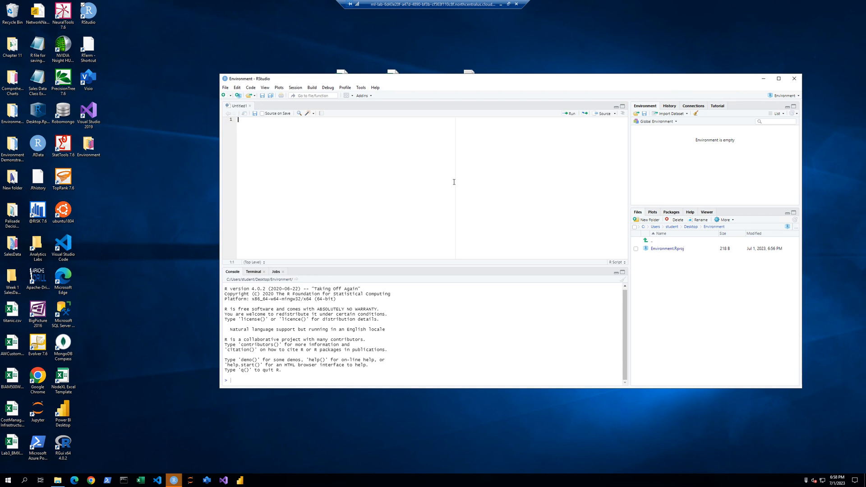
mouse_move(101, 148)
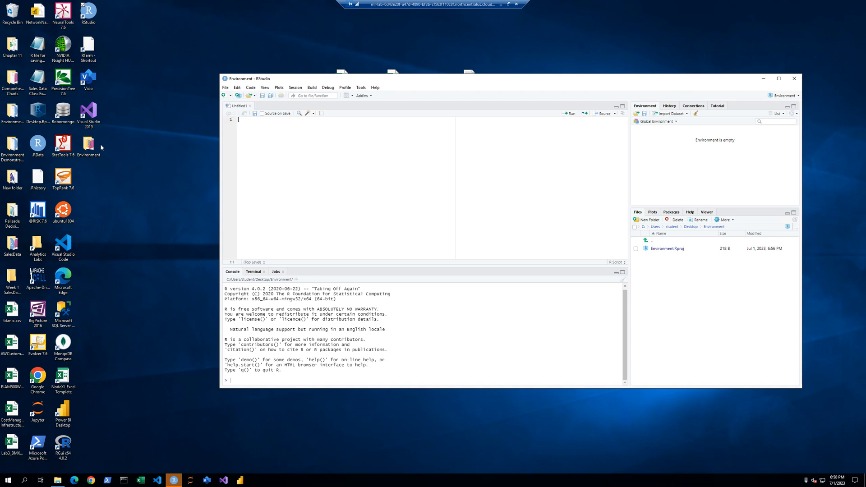
mouse_move(330, 115)
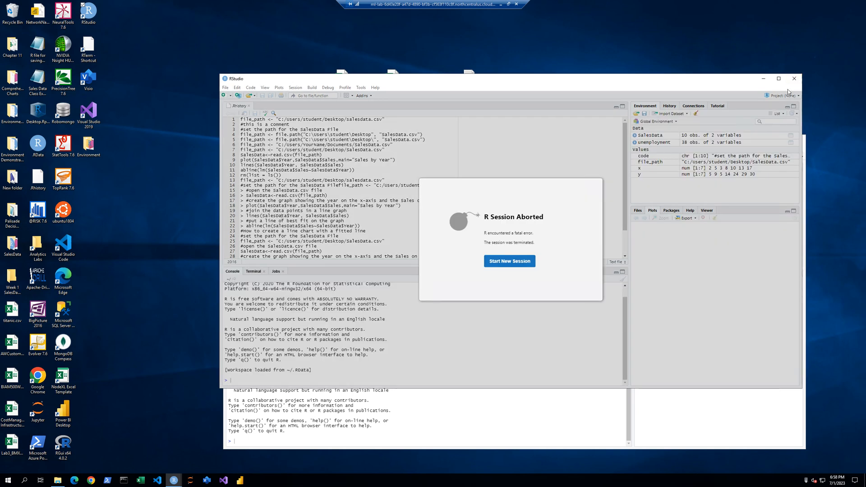
Drag BudgetData.csv, SalesData.csv and the chart code file from the desktop into the Environment folder
left_click(510, 262)
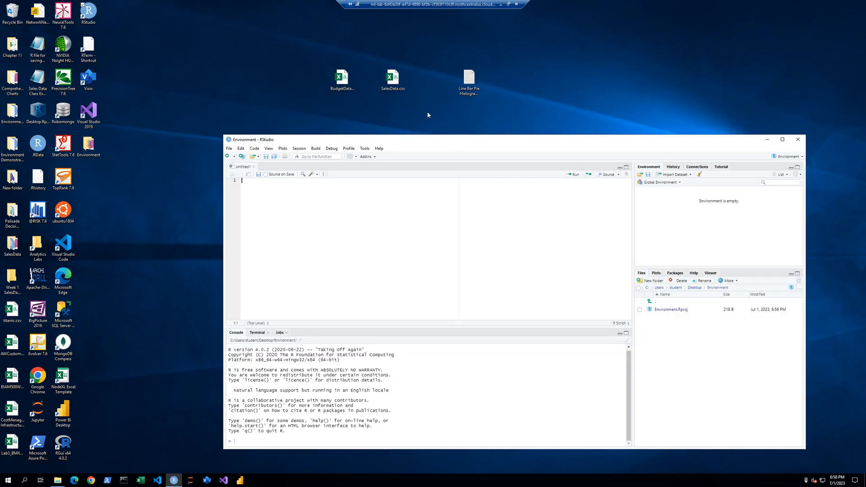
left_click_drag(342, 79, 131, 124)
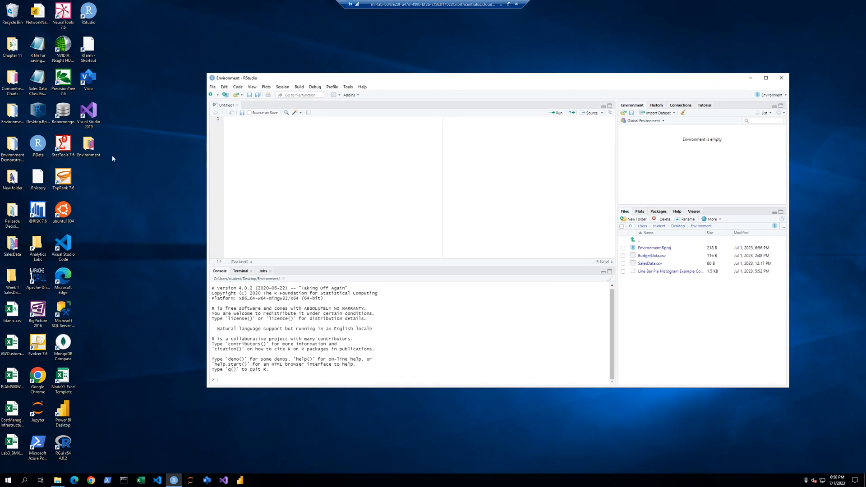
In the Environment folder, open the chart example code text file in Notepad
left_click(89, 143)
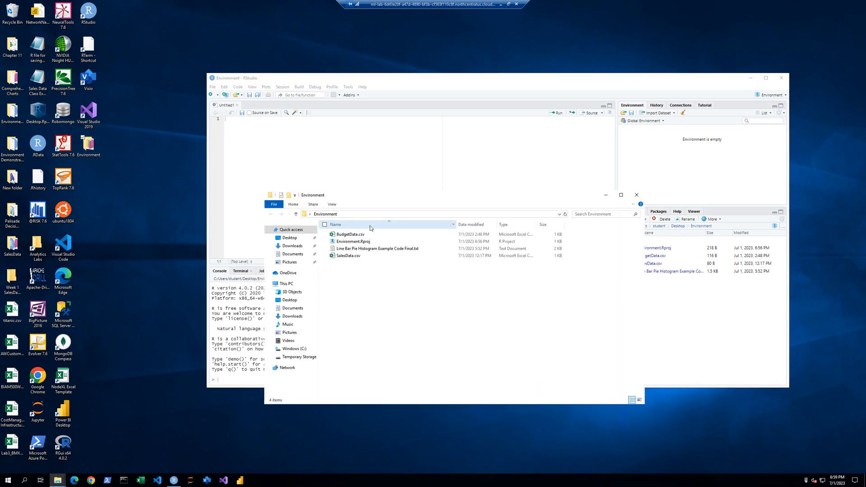
left_click(378, 249)
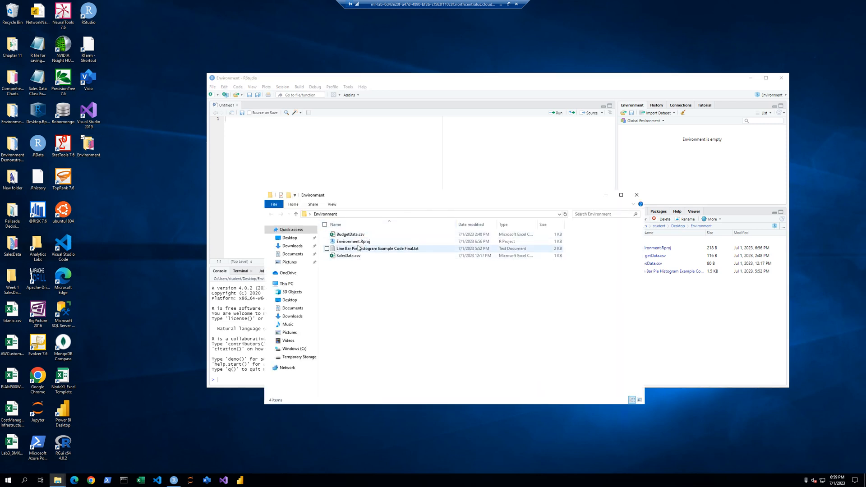
mouse_move(353, 242)
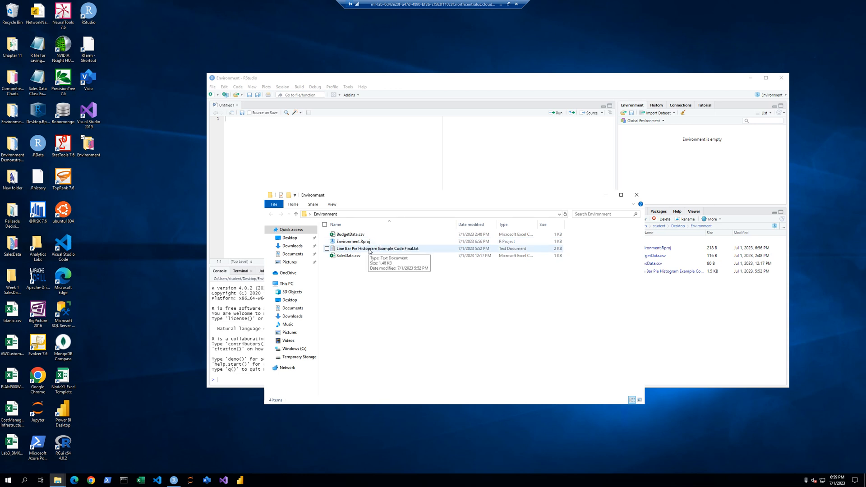
left_click(377, 249)
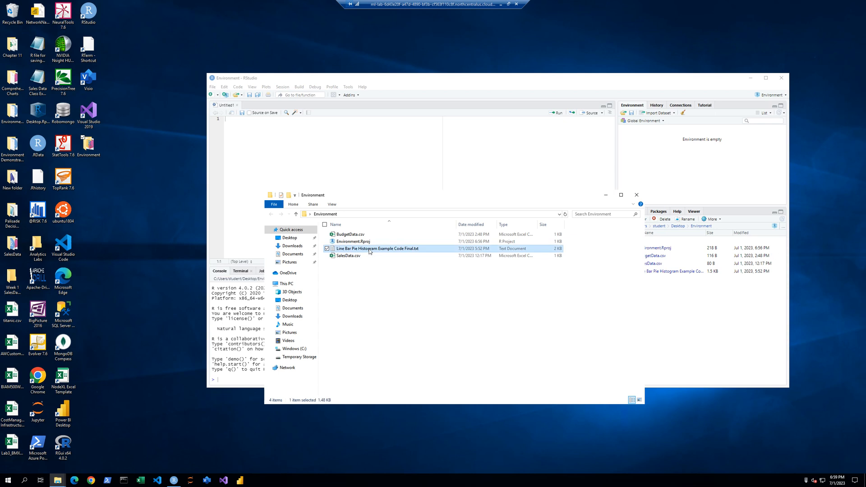
double_click(377, 250)
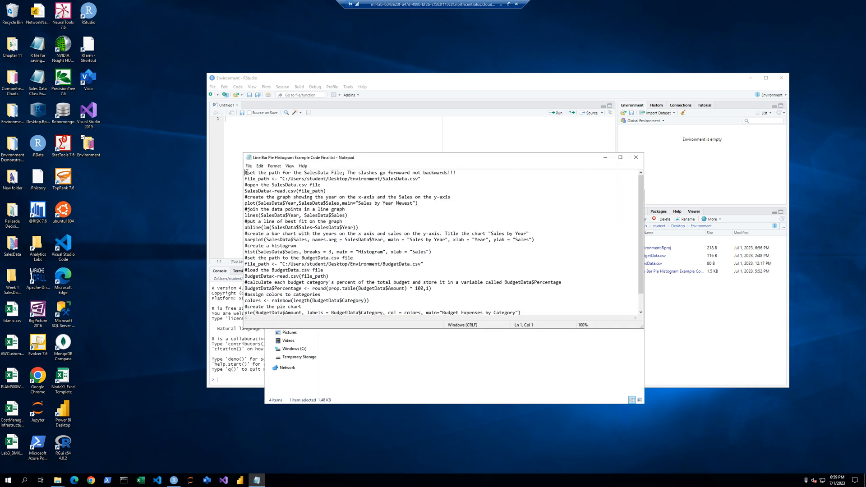
Select all of the chart code in Notepad and copy it
key("ctrl+a")
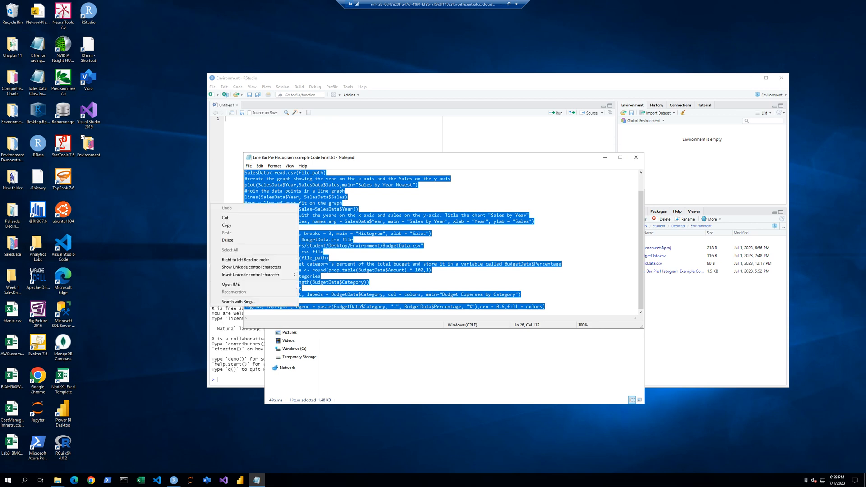
left_click(610, 172)
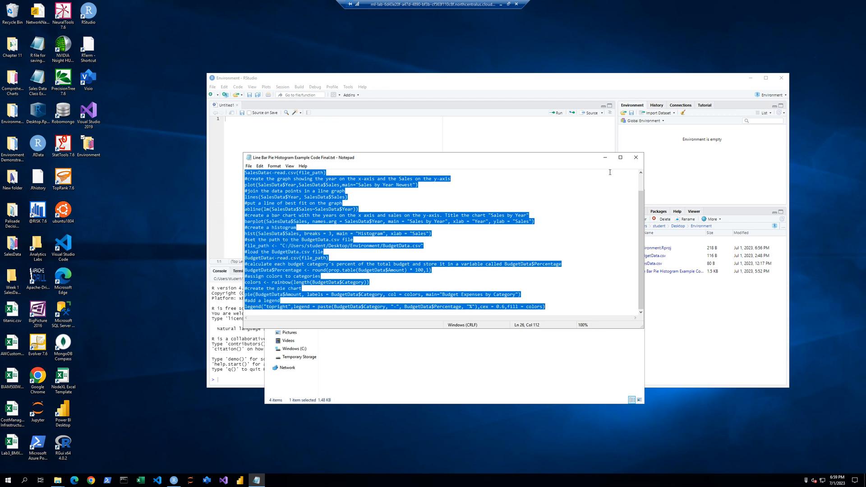
mouse_move(617, 170)
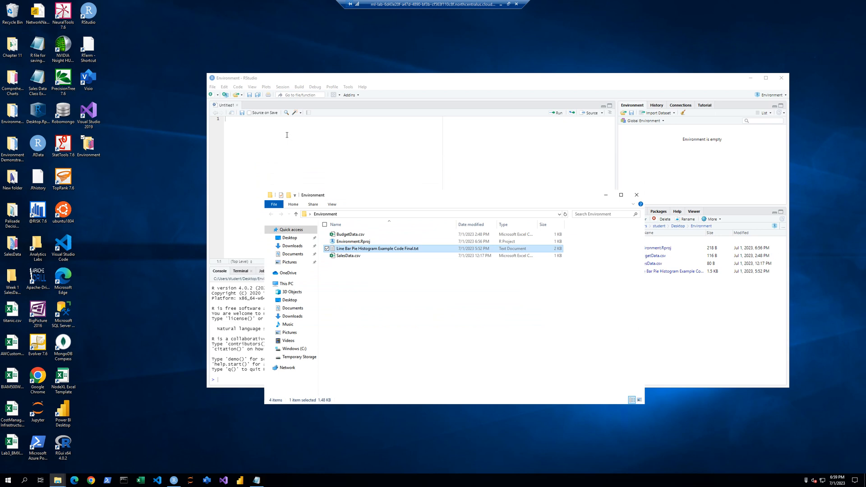
Paste the 26 lines of chart code into the Untitled1 script and select it all
right_click(241, 122)
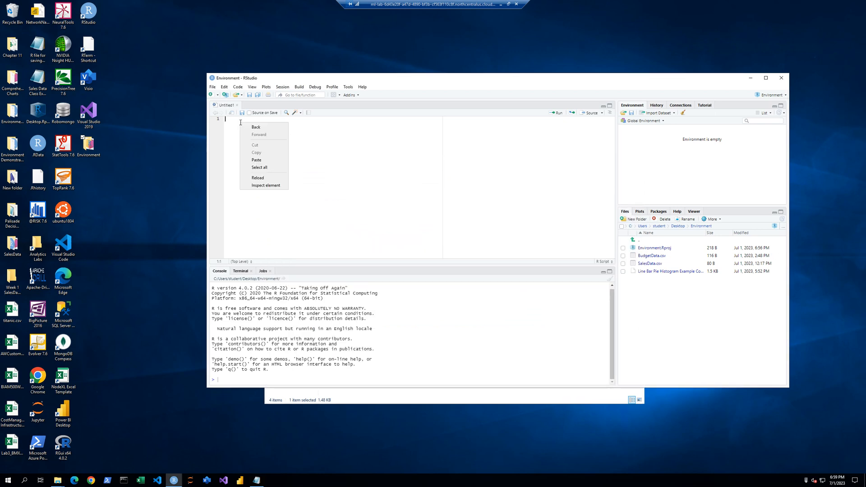
mouse_move(258, 160)
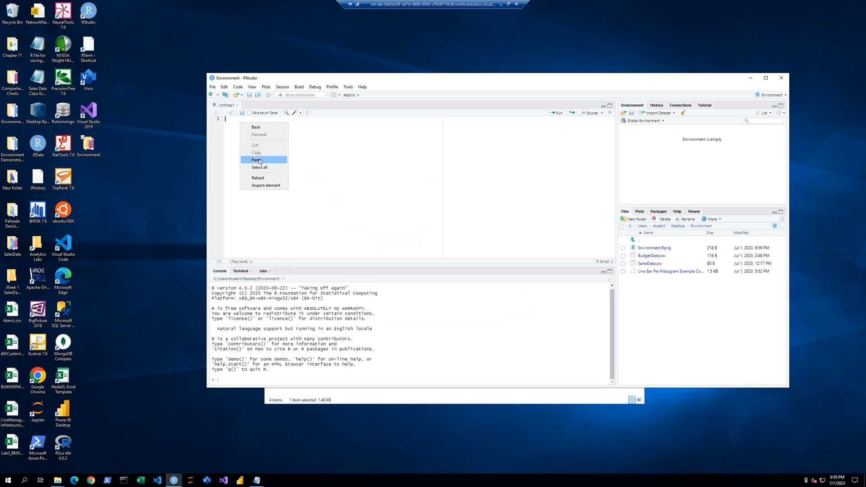
left_click(257, 160)
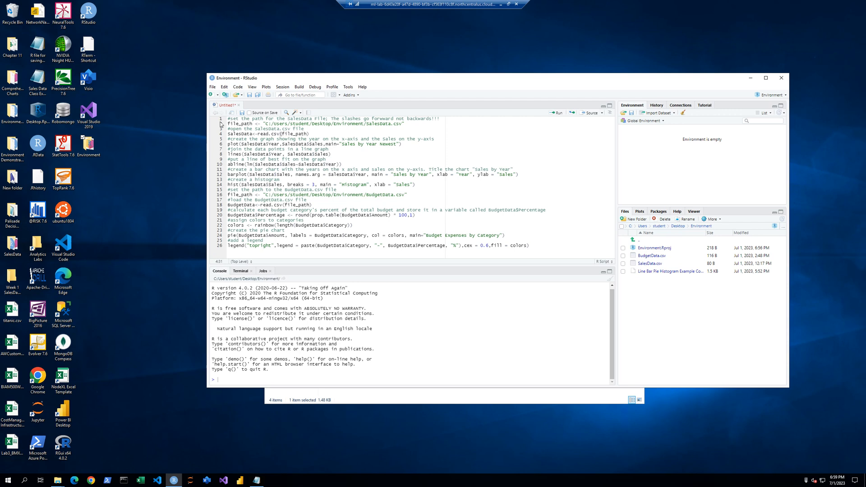
key("ctrl+a")
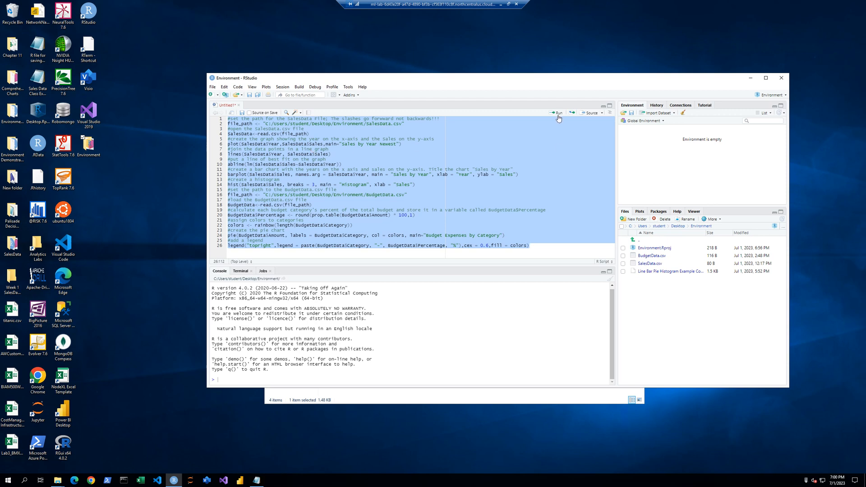
mouse_move(557, 115)
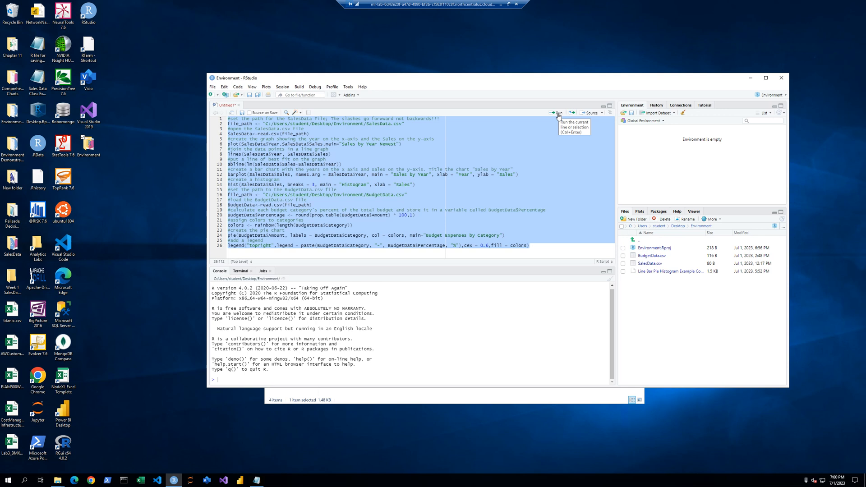
Run the whole selected chart script to generate the sales and budget charts
left_click(557, 113)
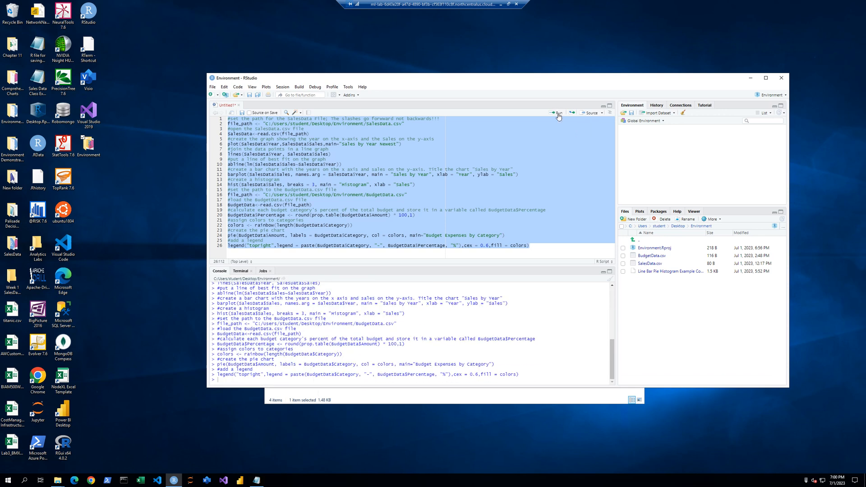
left_click(558, 114)
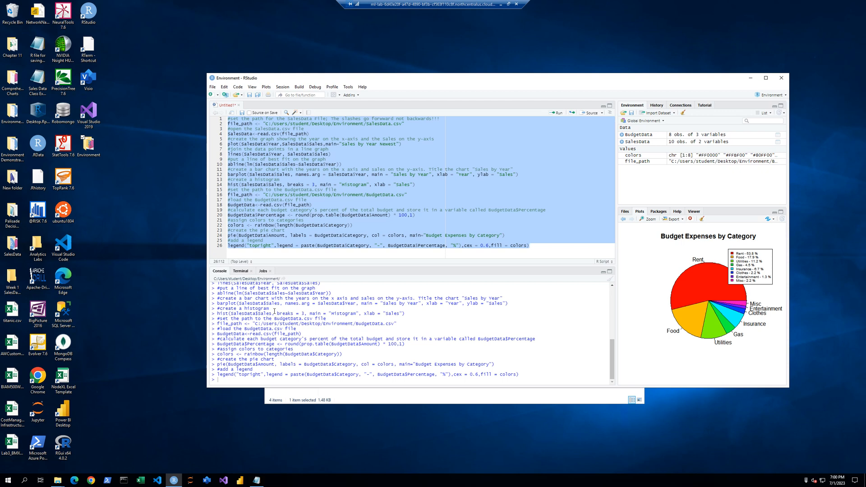
mouse_move(724, 258)
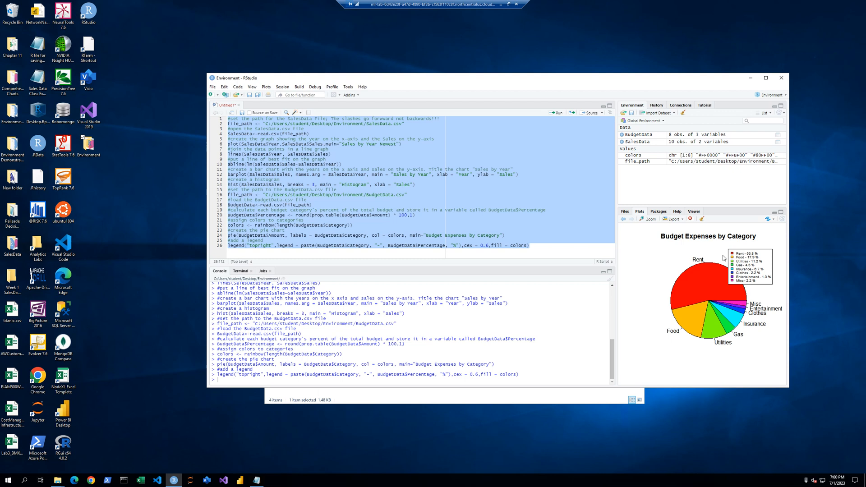
mouse_move(674, 241)
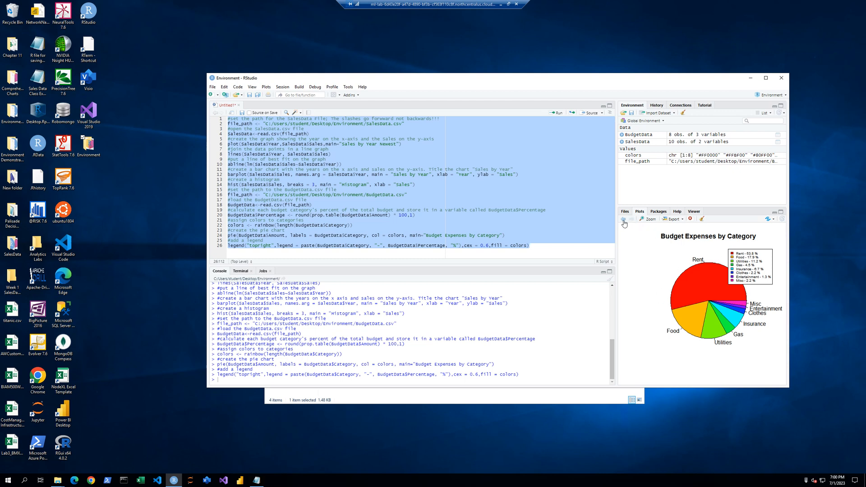
Browse the plot history between the Sales by Year chart and the Sales histogram
left_click(623, 219)
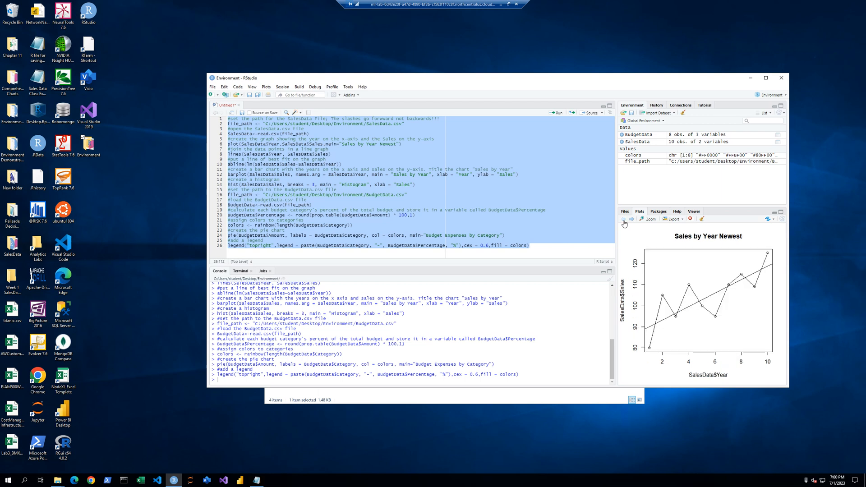
mouse_move(676, 244)
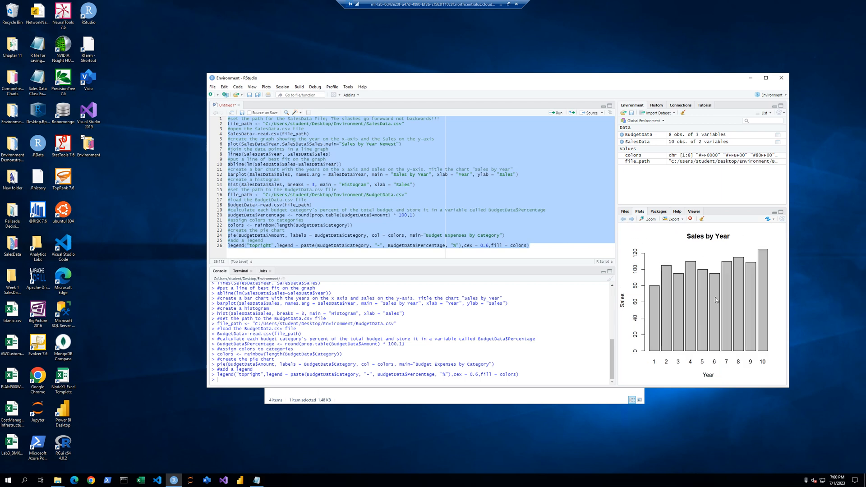
left_click(623, 218)
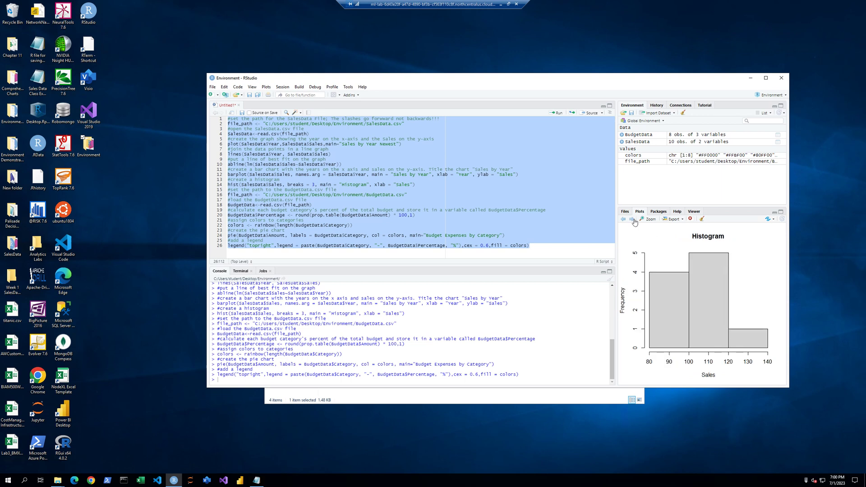
mouse_move(632, 219)
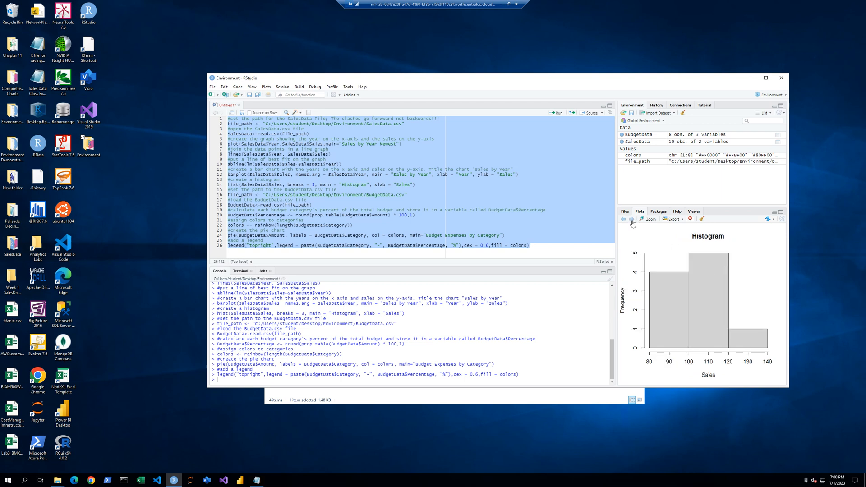
left_click(633, 218)
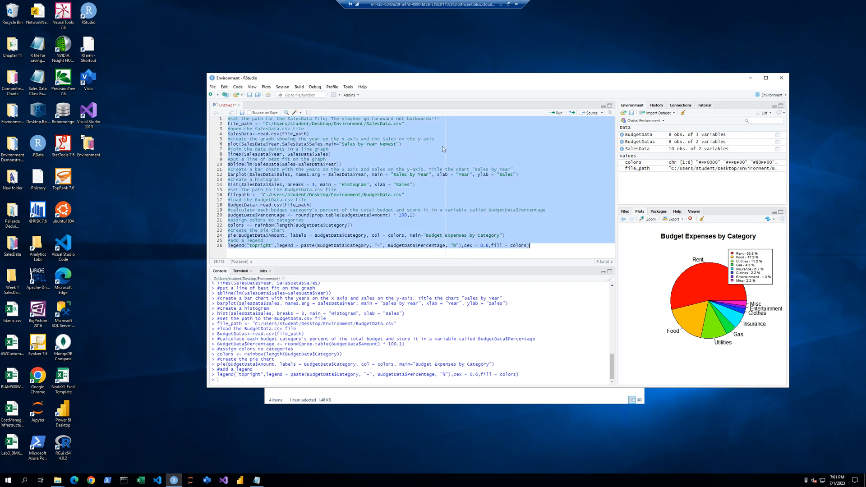
Correct 'filepath' to 'file_path' on line 16 and rerun the script for the budget pie chart
left_click(558, 113)
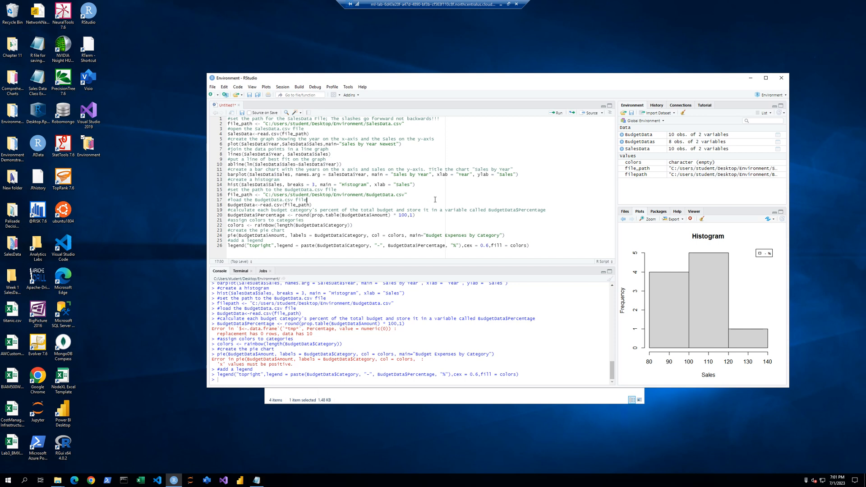
mouse_move(436, 195)
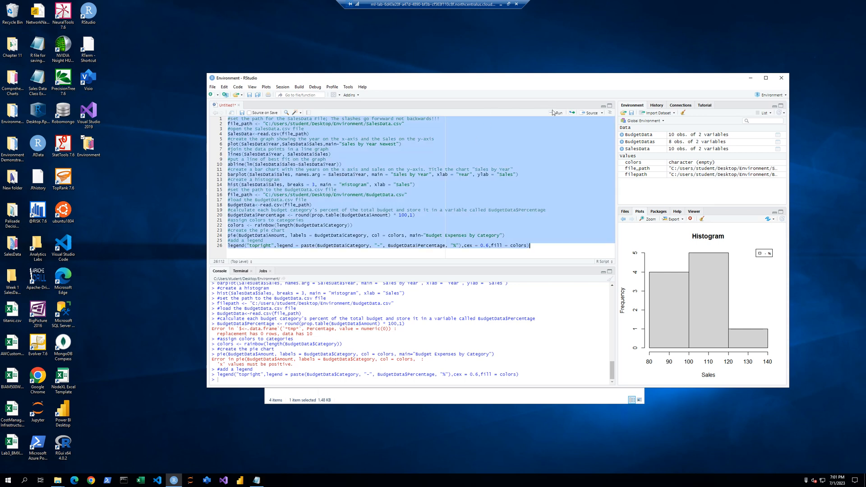
left_click(560, 114)
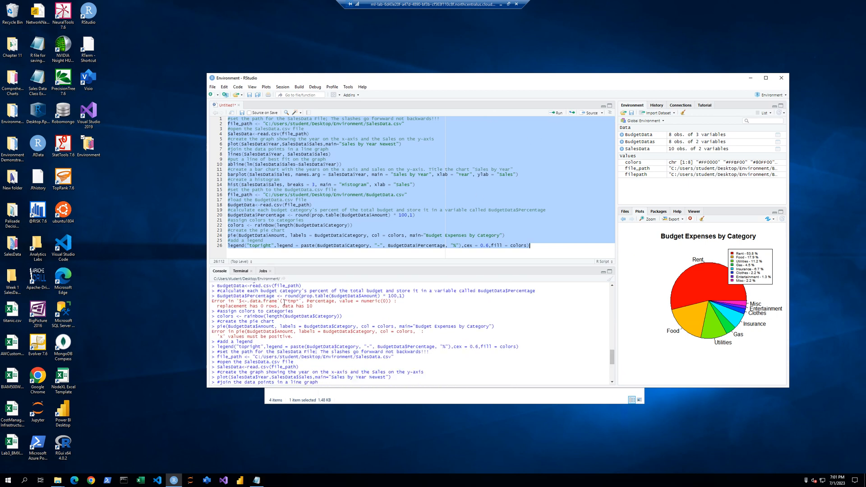
scroll("down", 3)
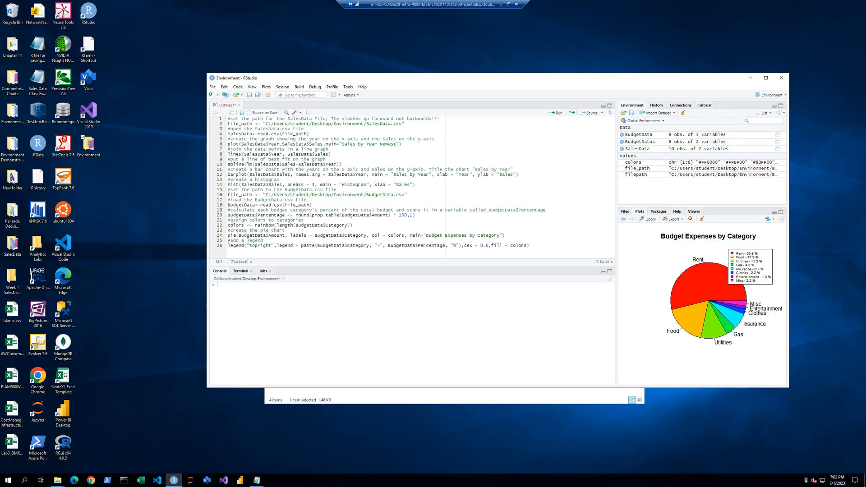
Clear the console, leaving the script and the Budget Expenses by Category pie chart in place
double_click(248, 240)
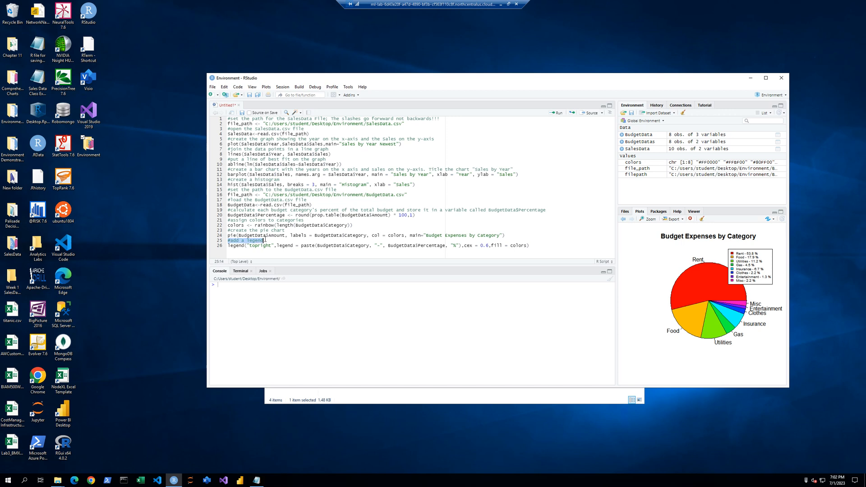
mouse_move(539, 242)
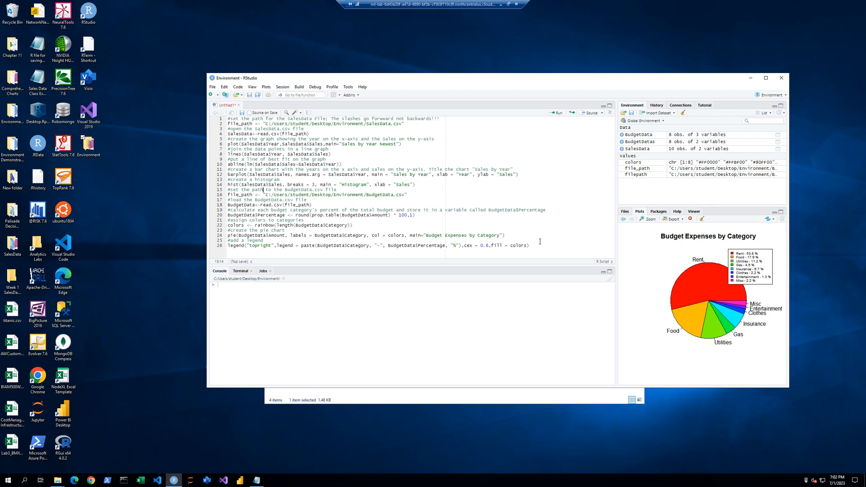
left_click(270, 190)
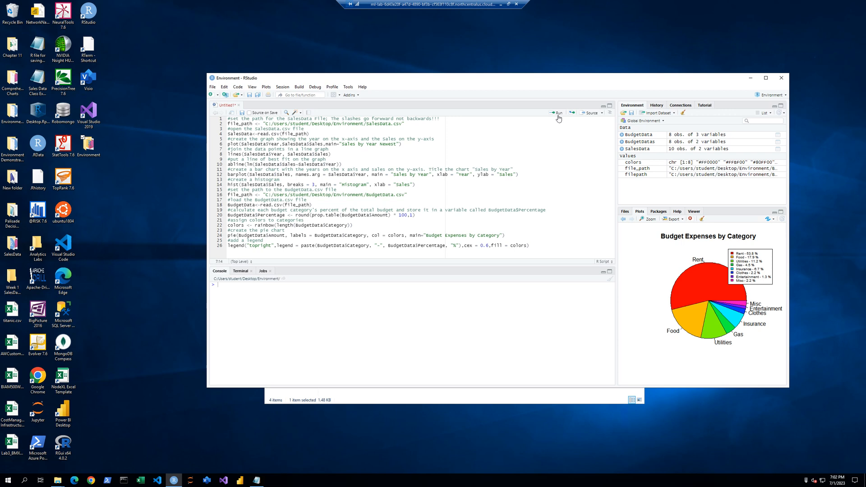
mouse_move(679, 246)
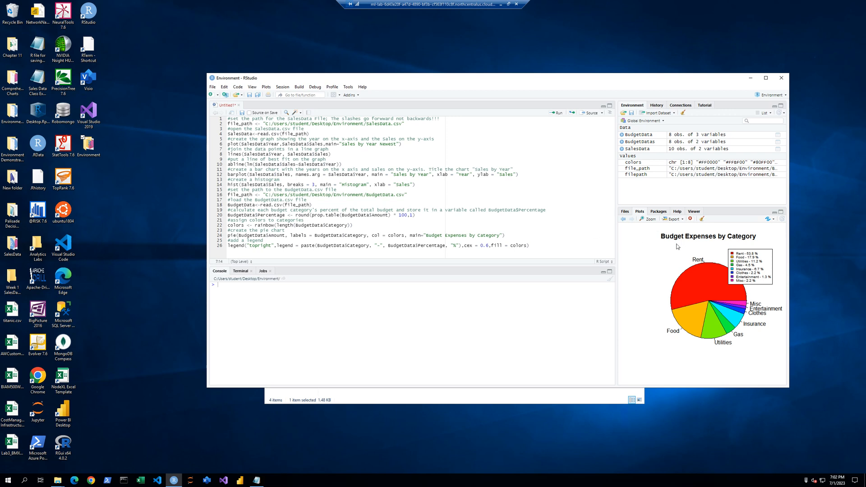
mouse_move(746, 341)
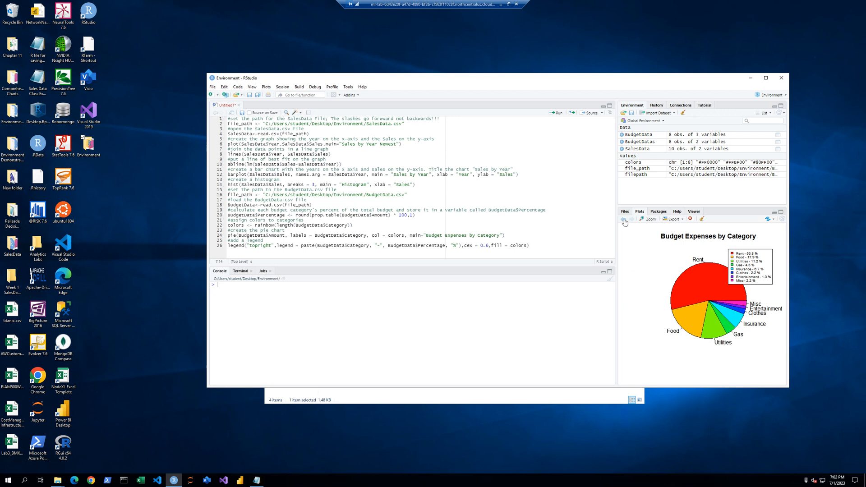
left_click(625, 219)
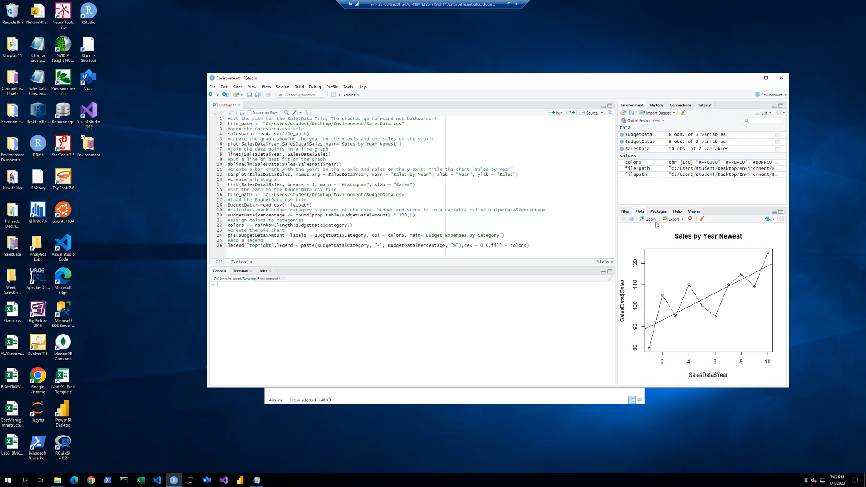
left_click(632, 219)
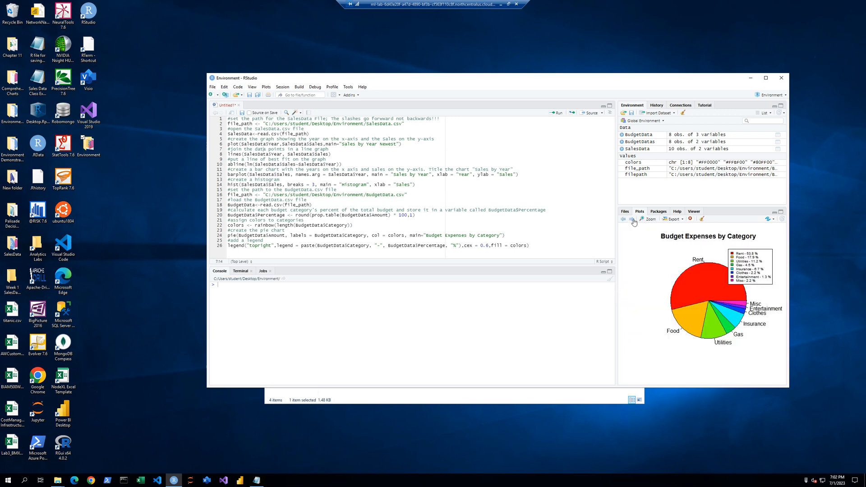
left_click(623, 219)
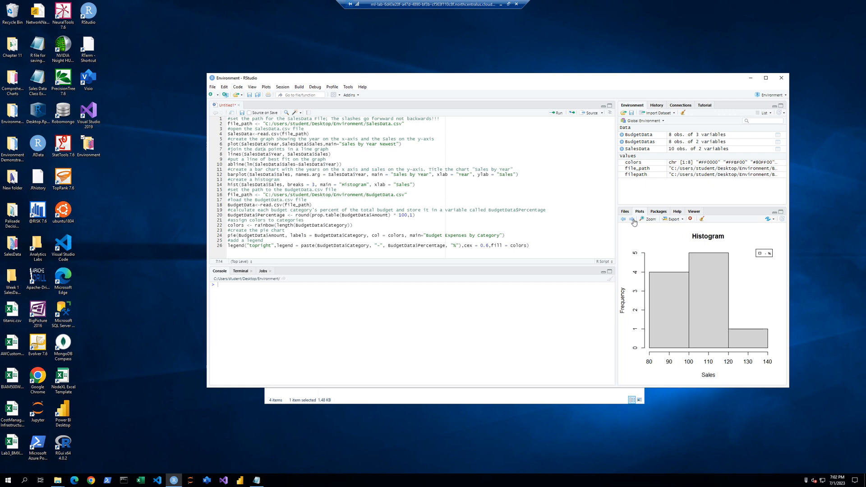
left_click(633, 219)
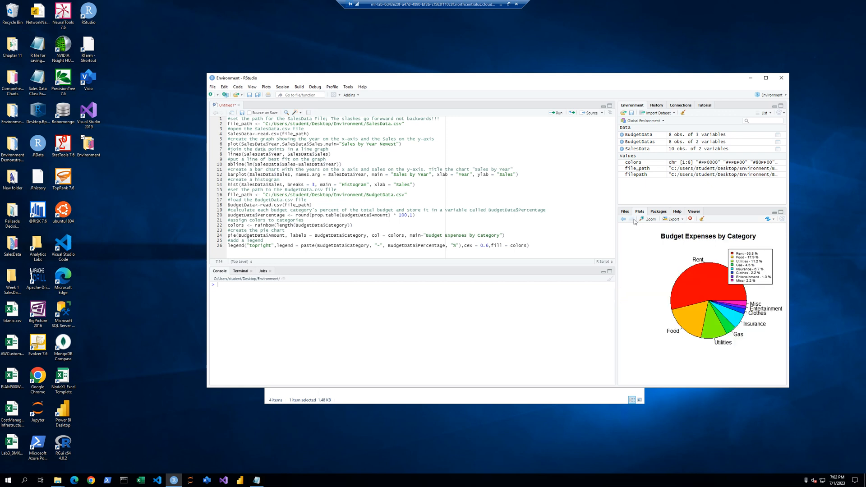
mouse_move(634, 220)
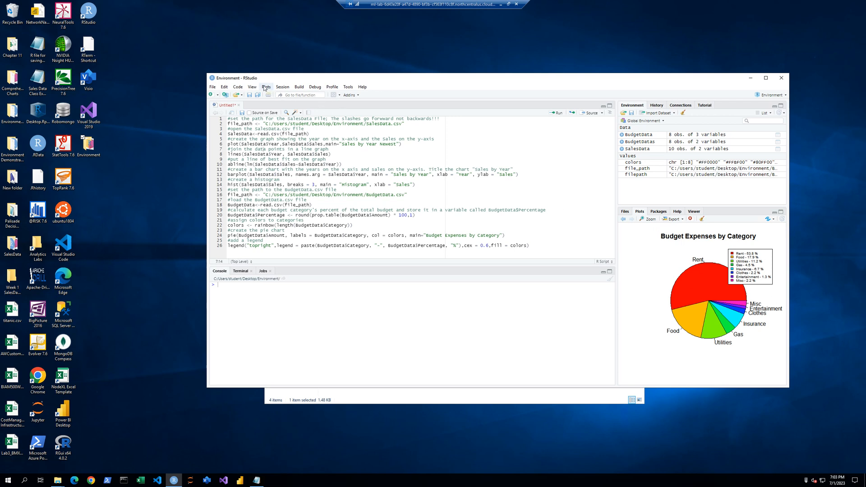
Clear all charts from the plot history via Plots > Clear All and confirm
left_click(265, 86)
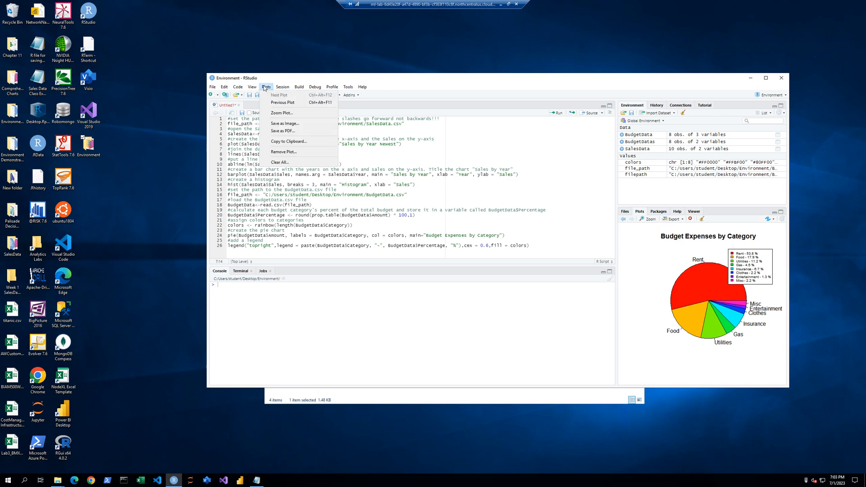
left_click(280, 162)
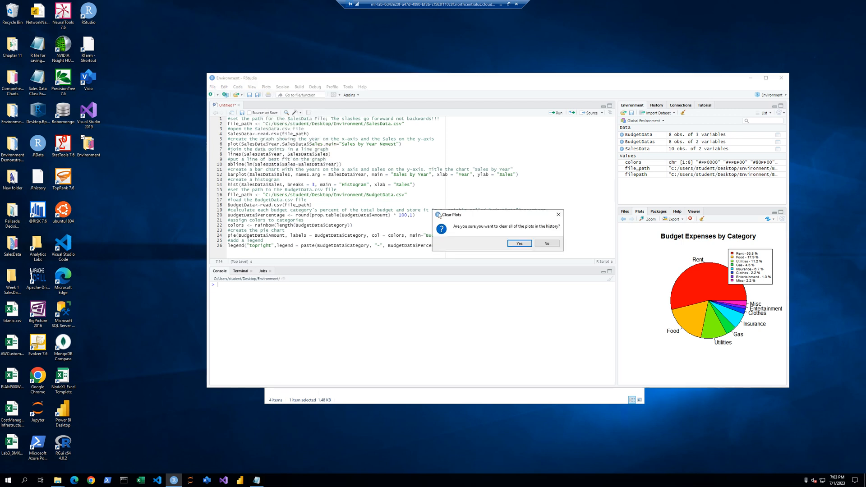
left_click(520, 243)
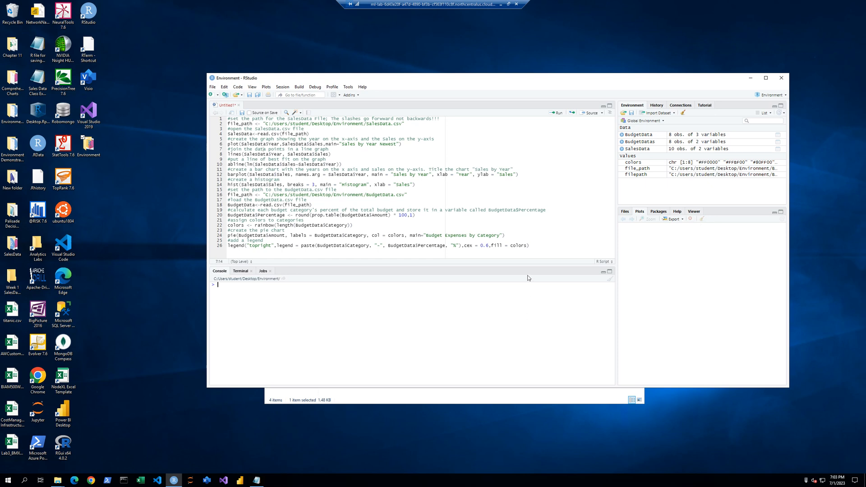
mouse_move(658, 132)
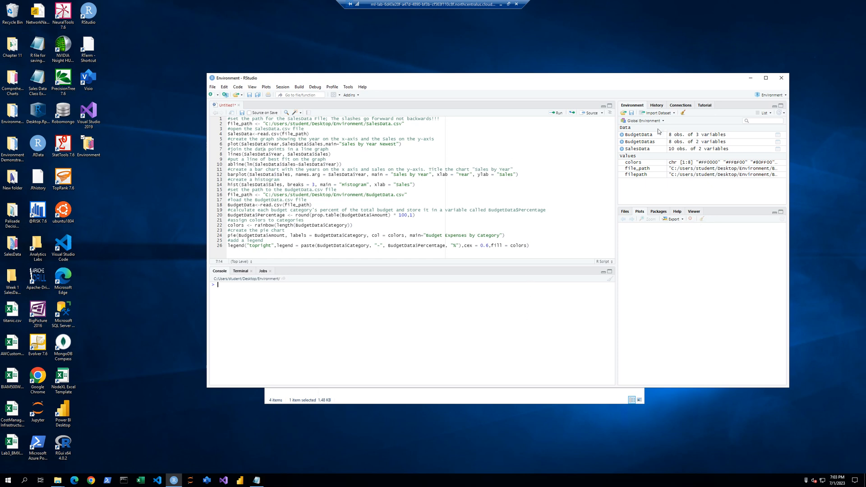
mouse_move(645, 130)
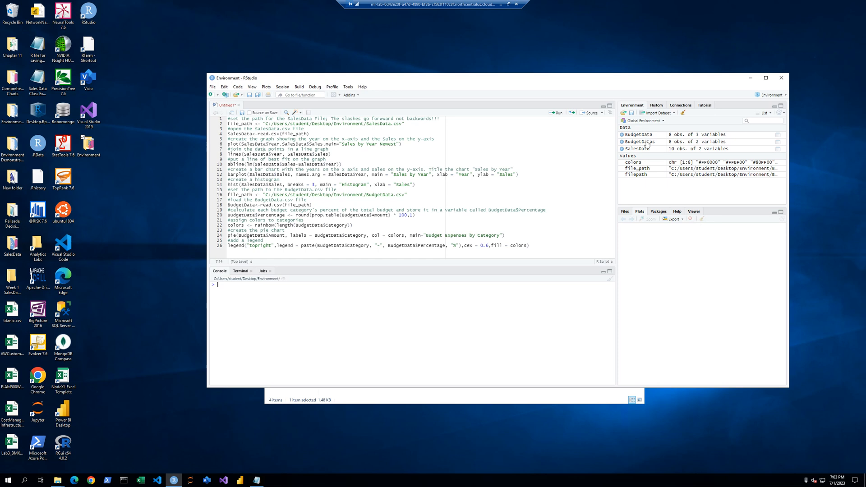
View the BudgetData, SalesData and BudgetDatas tables and select the View commands in the console
left_click(637, 134)
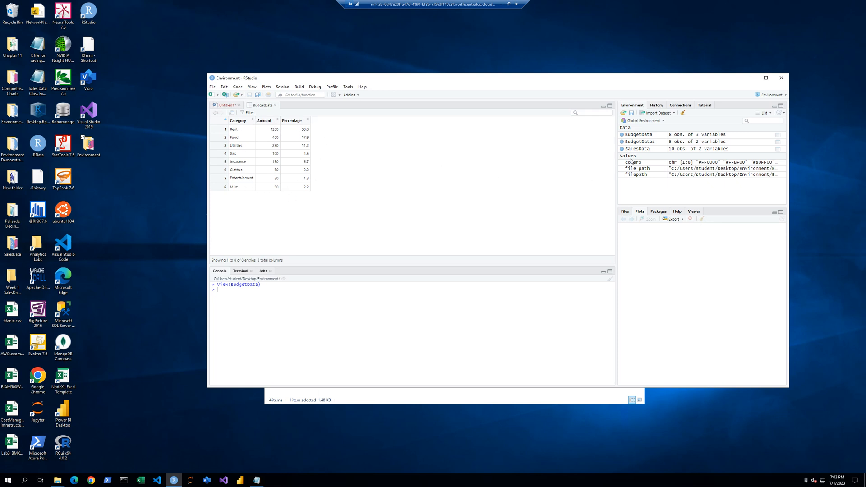
mouse_move(639, 149)
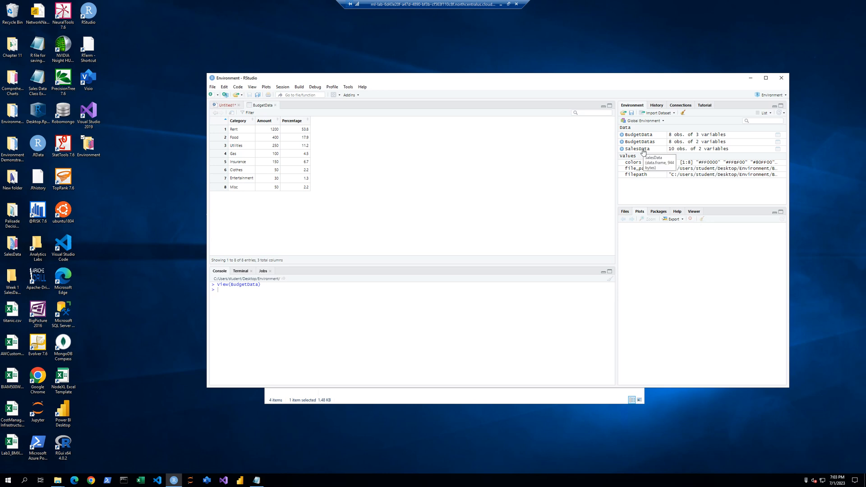
left_click(639, 148)
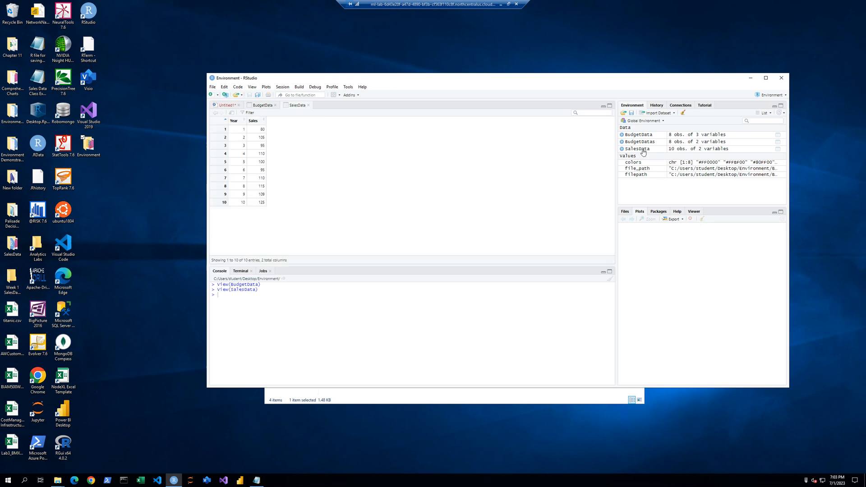
mouse_move(265, 145)
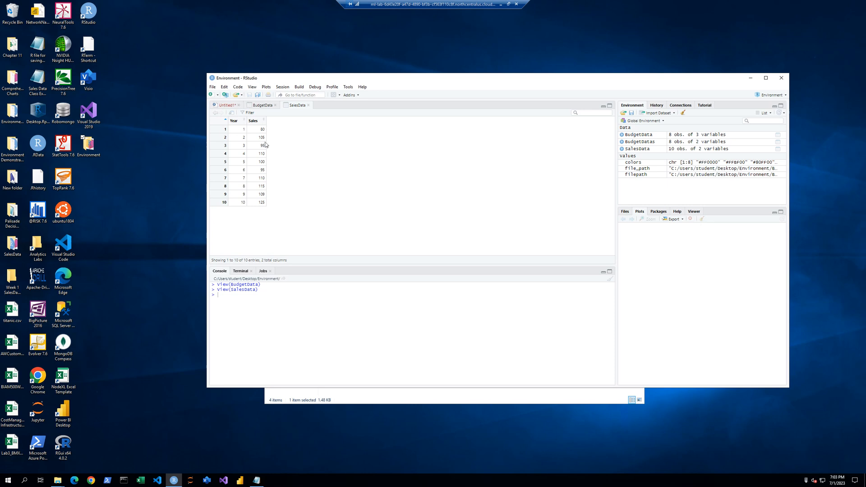
left_click(641, 141)
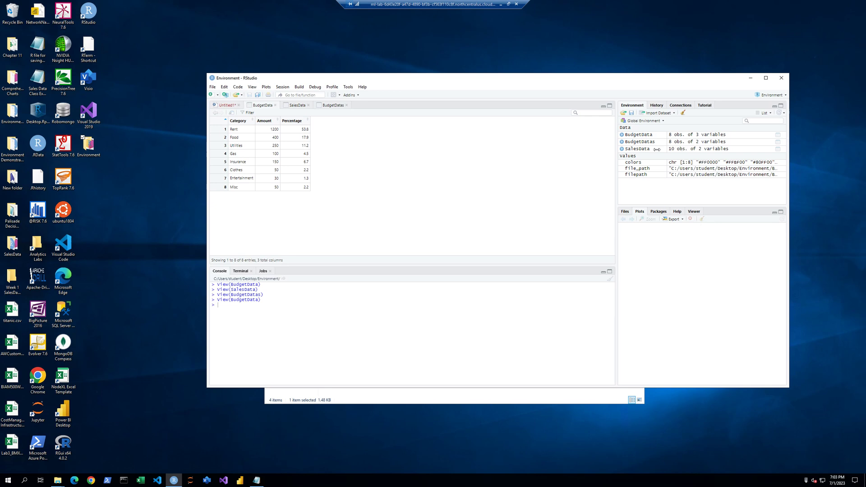
mouse_move(411, 176)
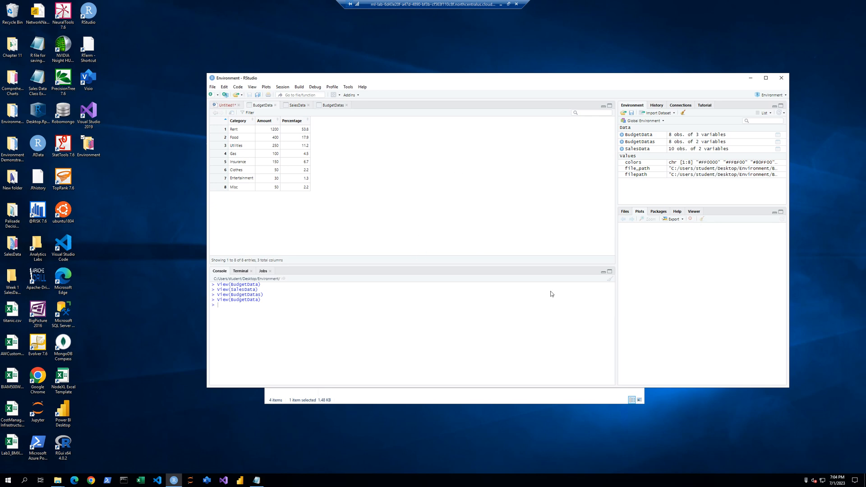
mouse_move(587, 193)
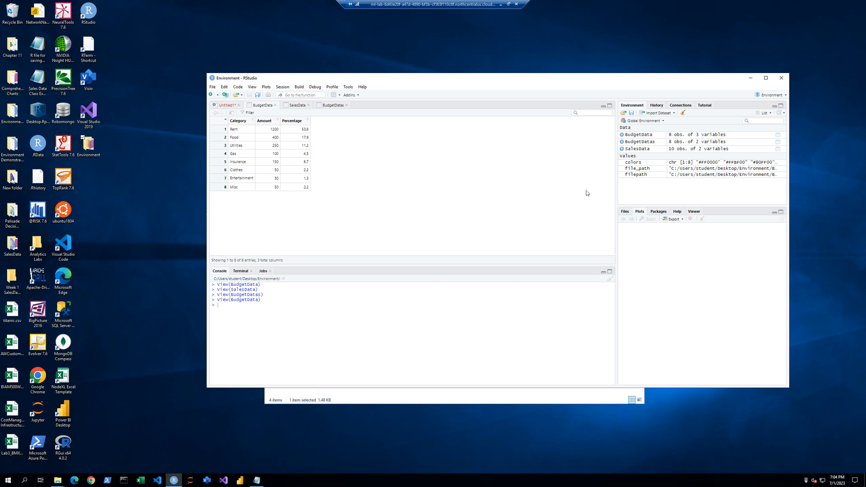
mouse_move(639, 135)
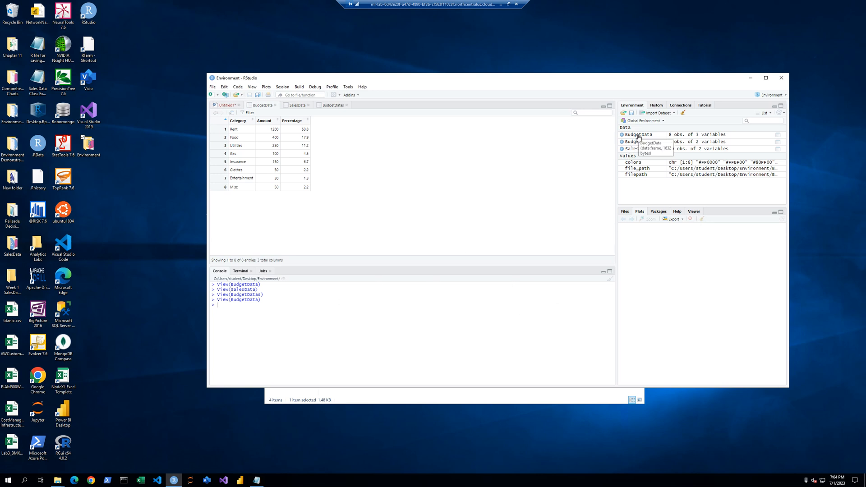
mouse_move(218, 289)
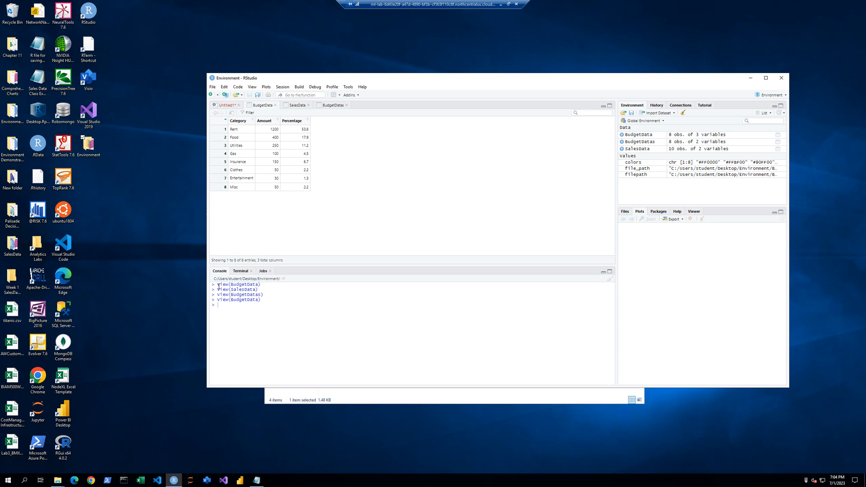
left_click_drag(218, 284, 264, 300)
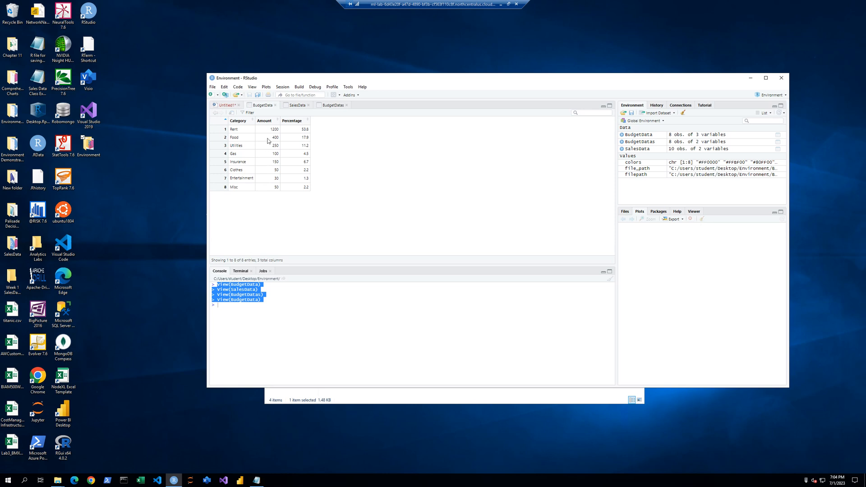
mouse_move(270, 187)
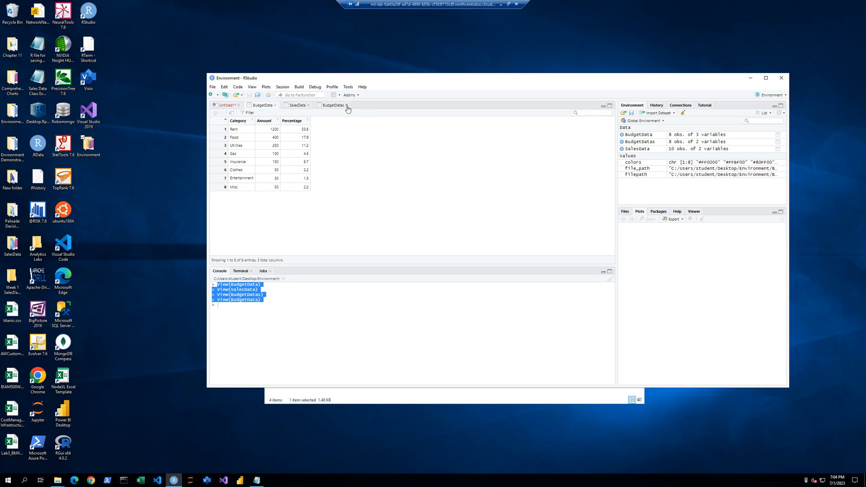
Switch from the data viewer tabs back to the Untitled1 chart script
left_click(347, 105)
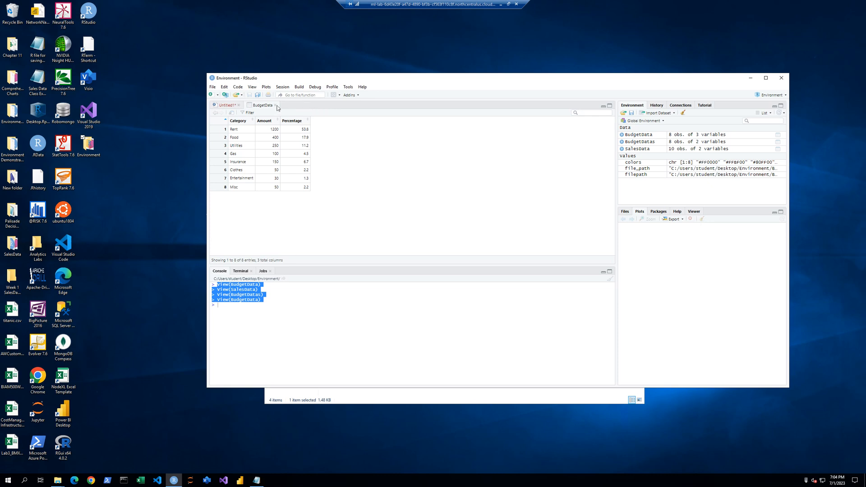
left_click(224, 105)
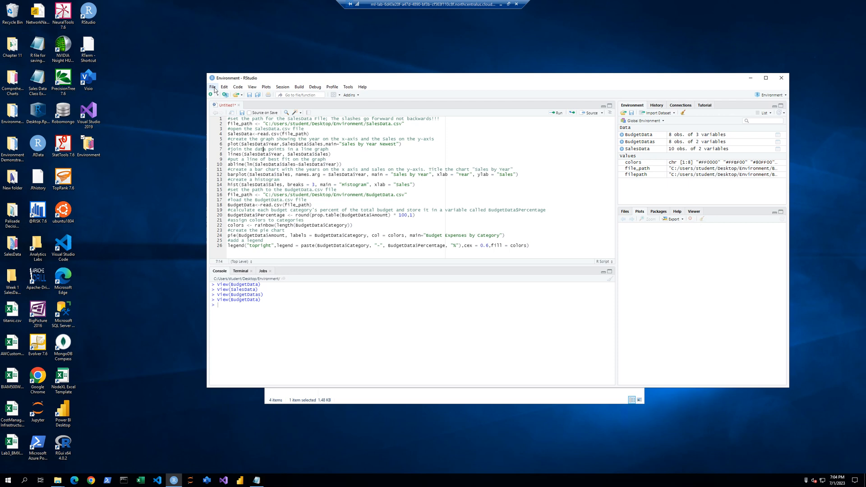
Save the script as EnvironmentCode.R in the Environment project folder
left_click(213, 86)
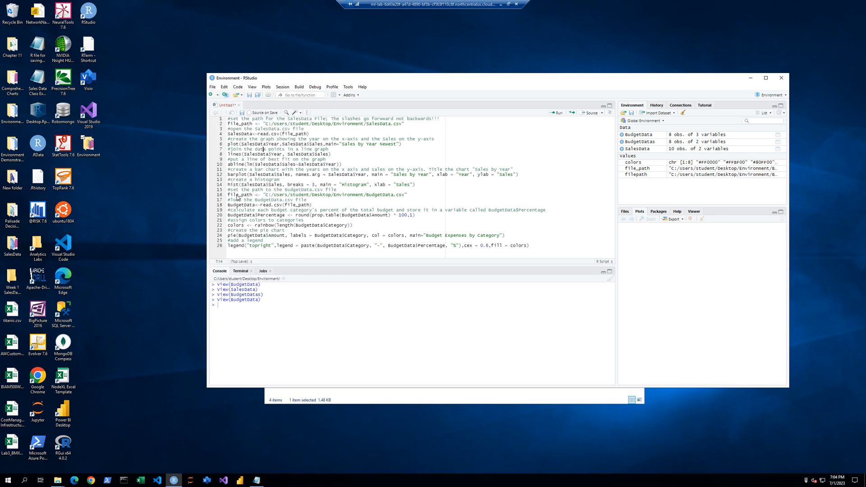
left_click(247, 95)
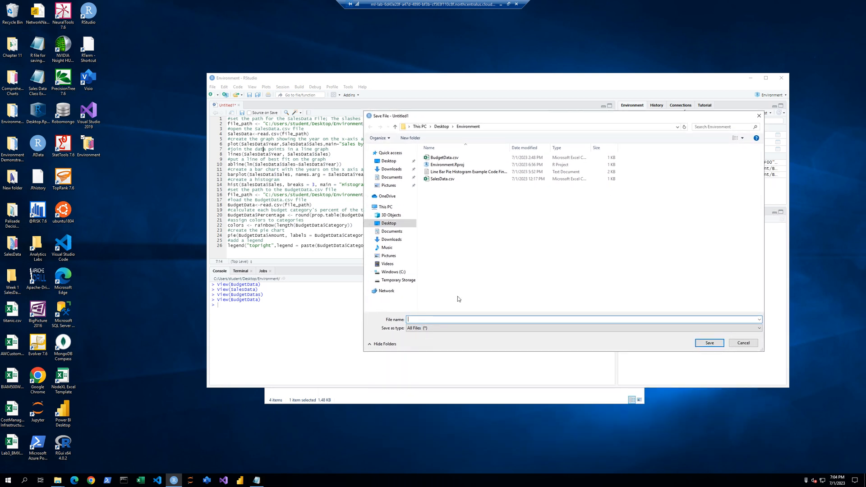
type("Enn")
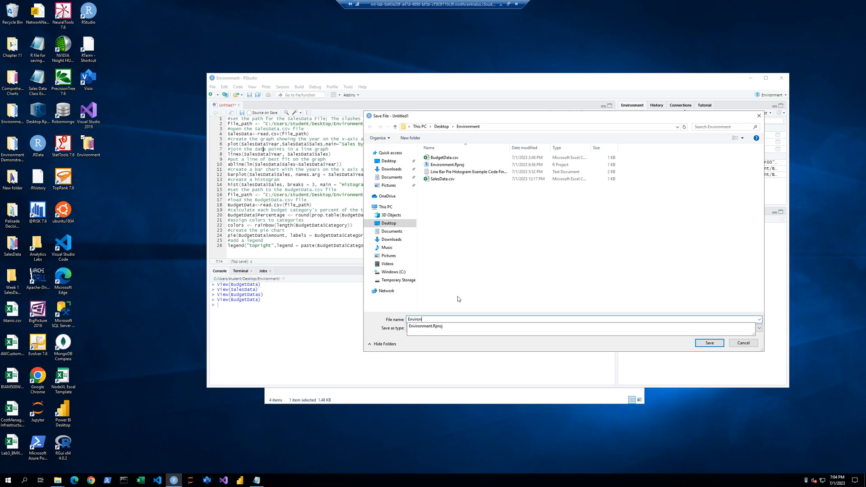
type("EnvironmentCode")
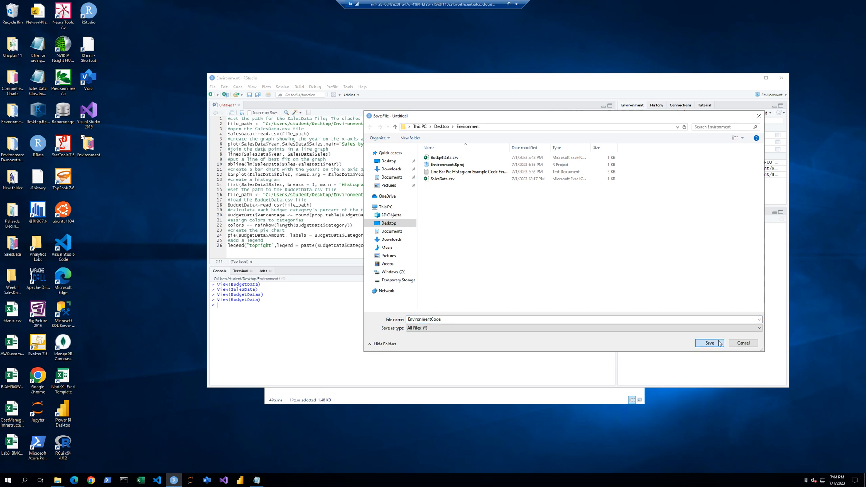
left_click(710, 343)
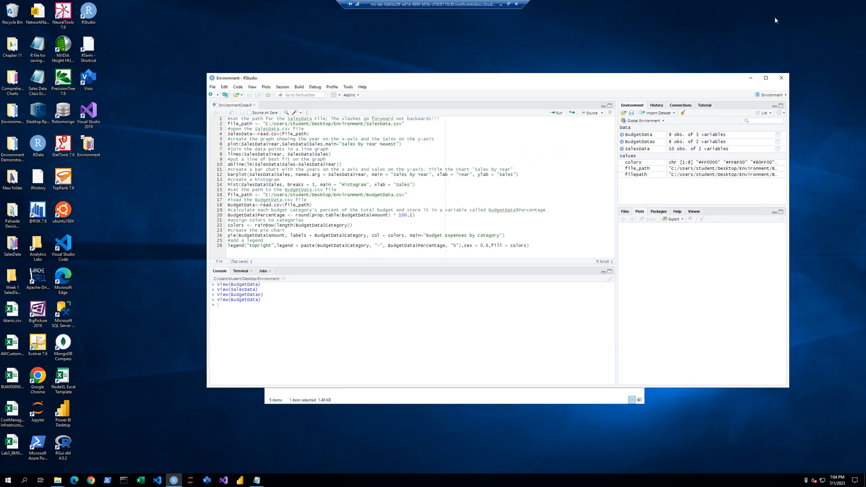
mouse_move(199, 93)
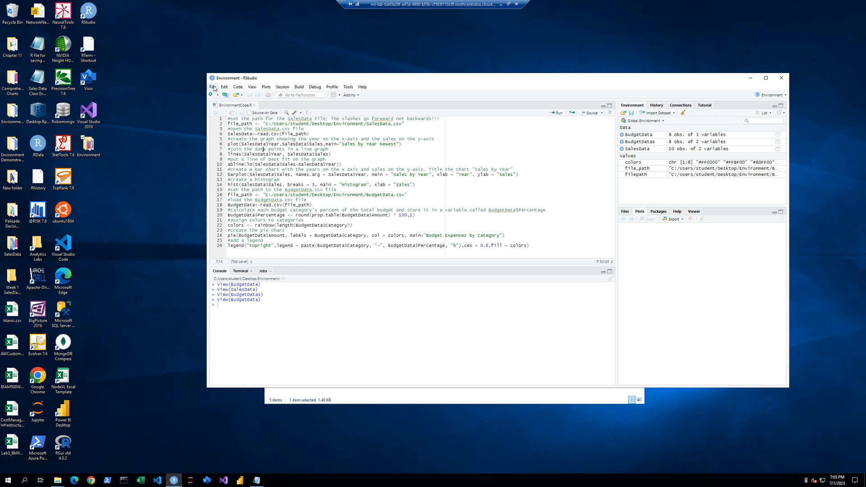
Close the Environment project, saving its workspace image
left_click(213, 86)
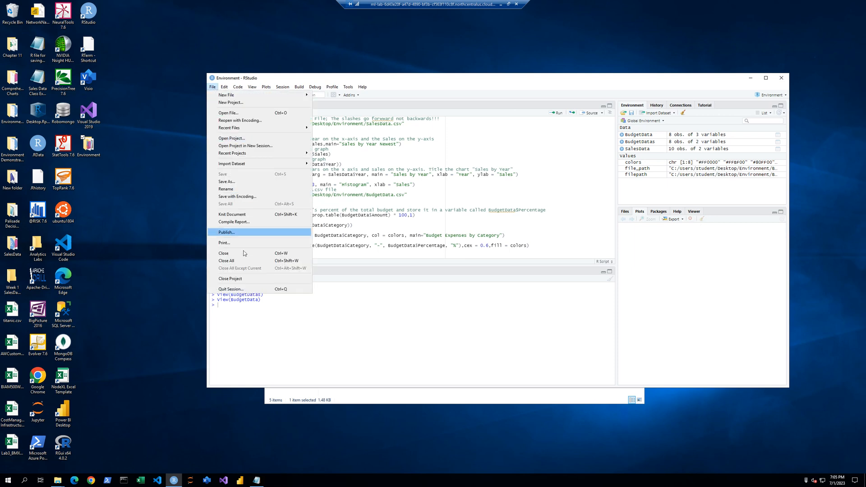
mouse_move(243, 190)
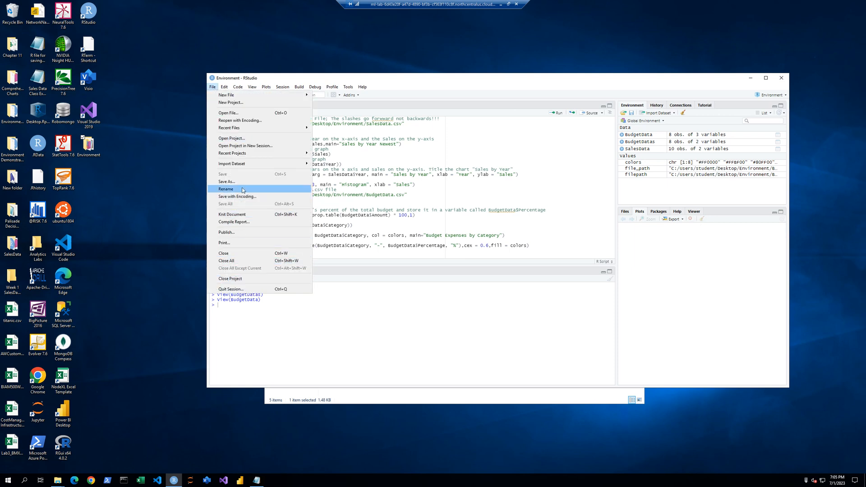
mouse_move(253, 215)
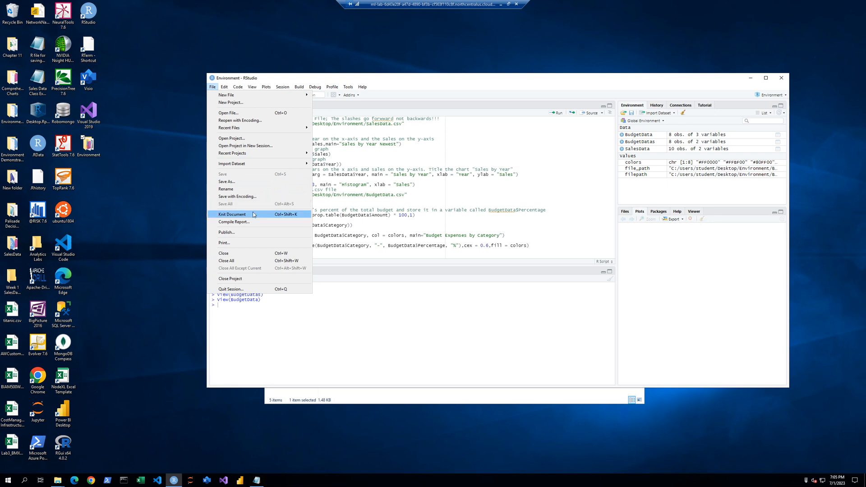
mouse_move(242, 279)
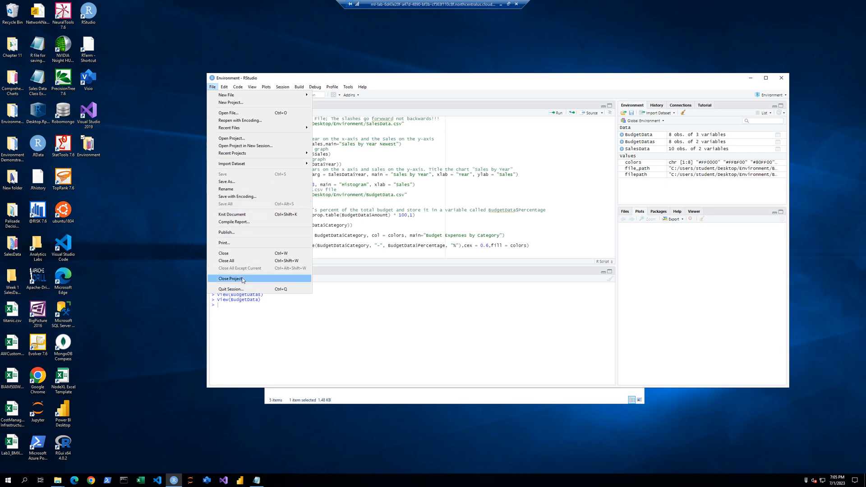
left_click(231, 278)
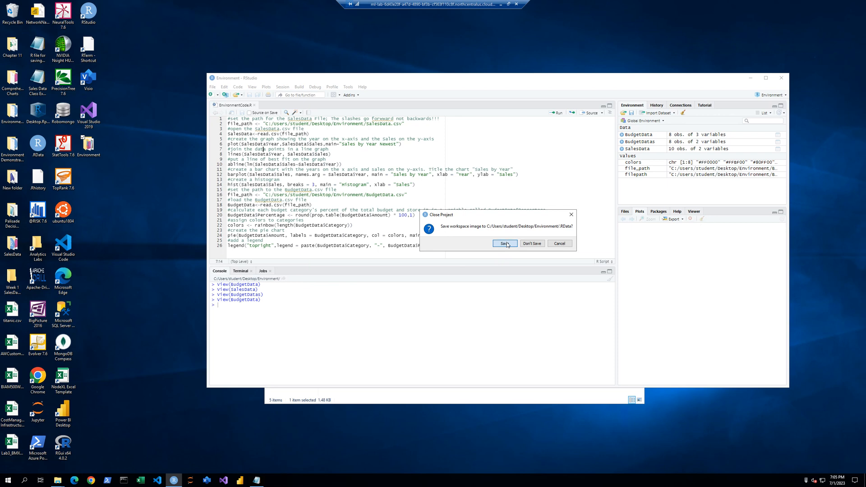
left_click(504, 243)
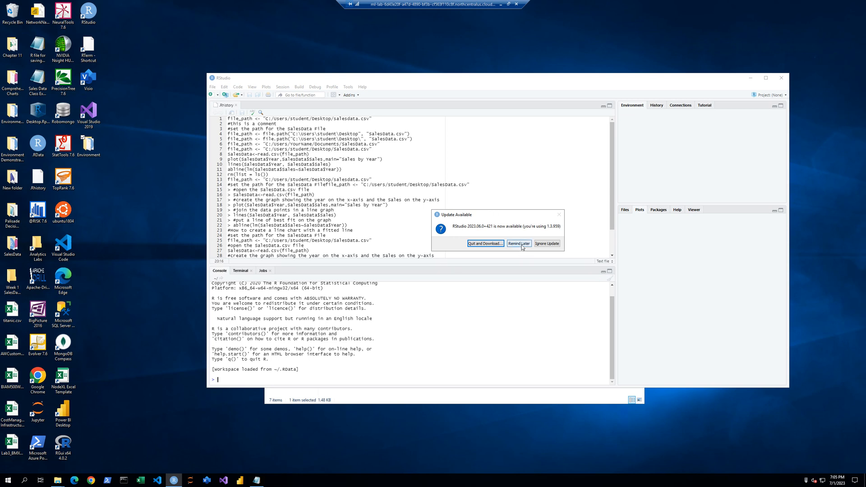
Postpone the update notice, quit RStudio, and select the Environment folder on the desktop
left_click(519, 244)
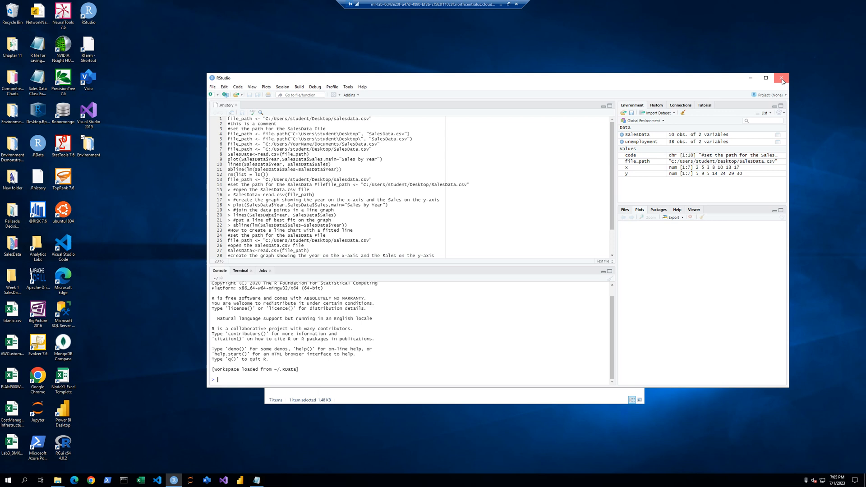
left_click(782, 78)
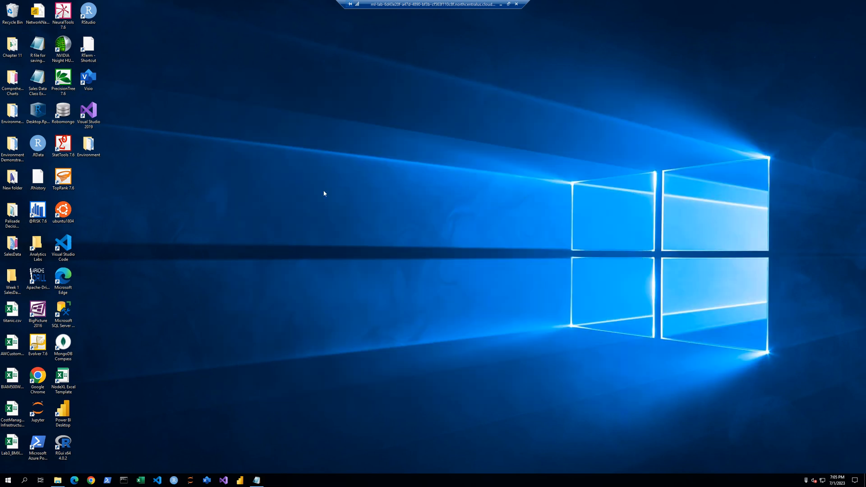
left_click(88, 144)
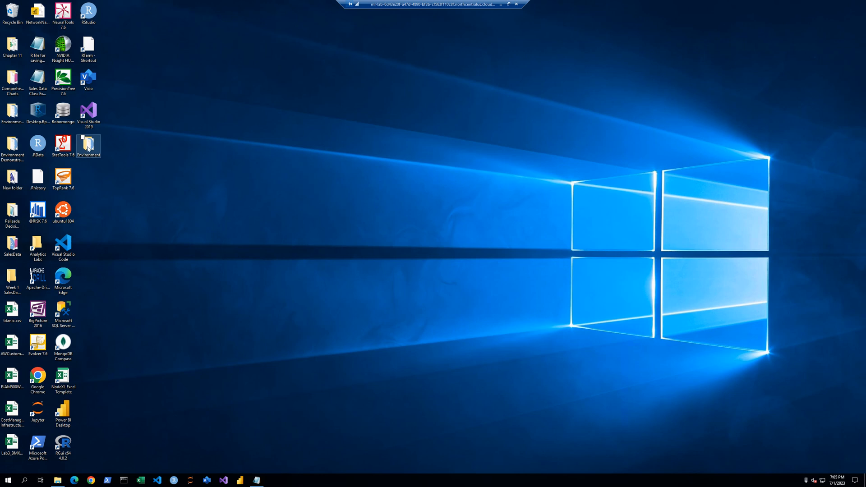
Browse into the Environment folder and dismiss the warning that .Rhistory cannot be opened
double_click(88, 143)
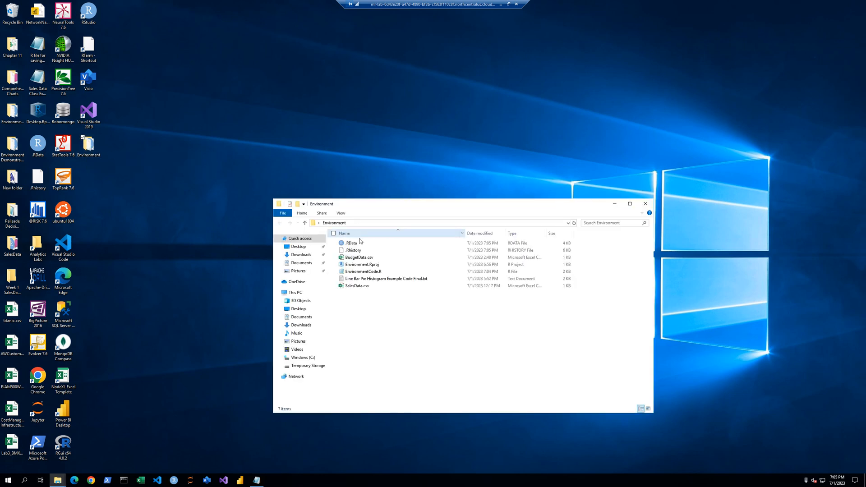
left_click(352, 250)
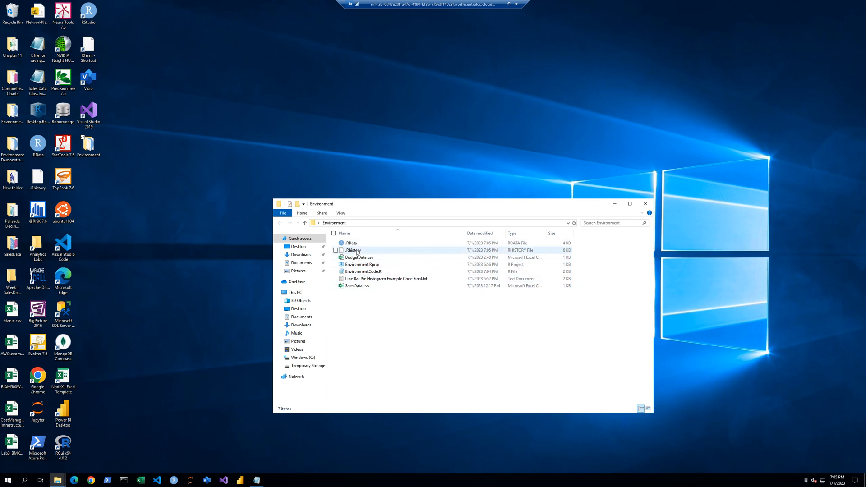
left_click(336, 251)
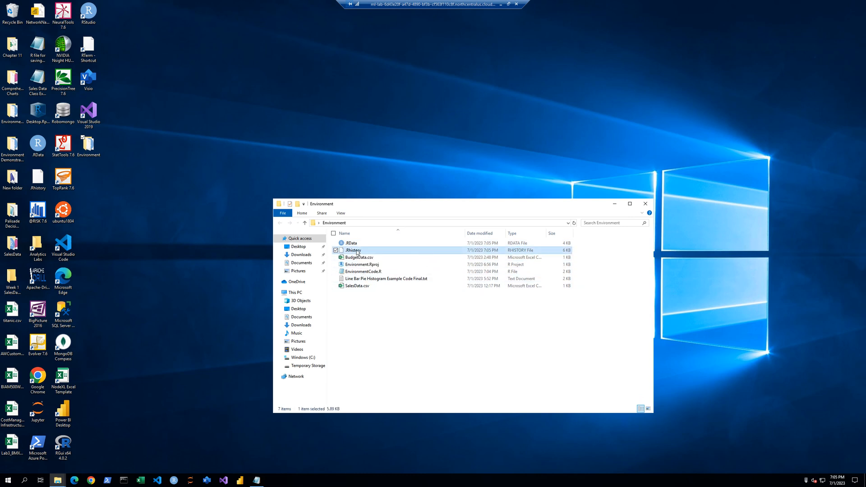
double_click(353, 250)
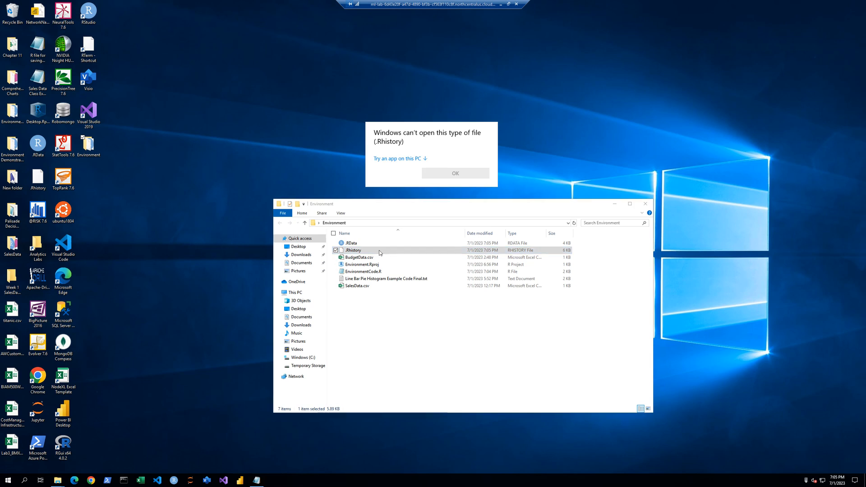
mouse_move(488, 153)
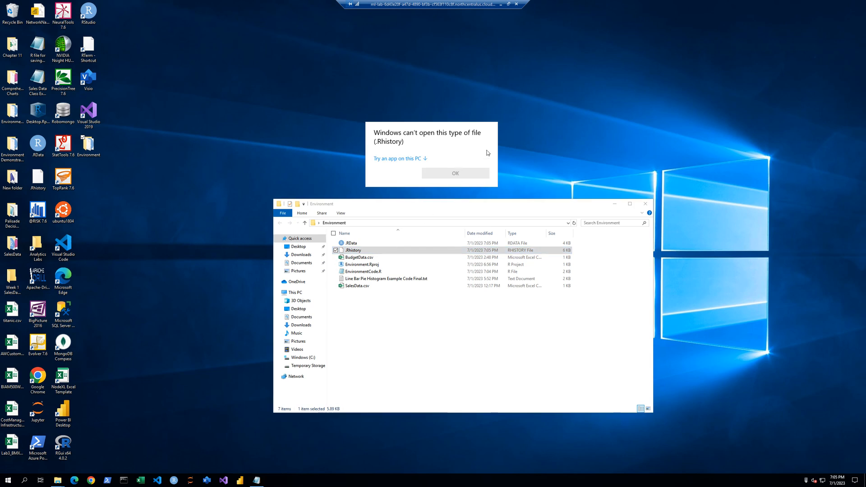
left_click(455, 173)
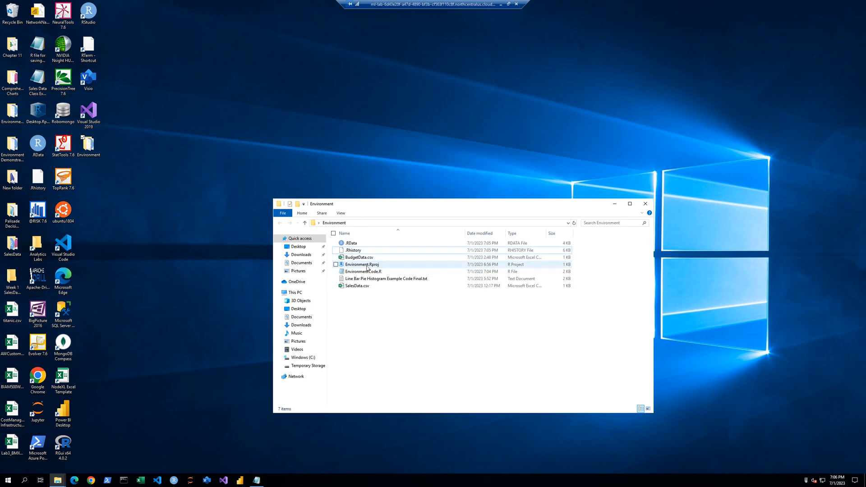
mouse_move(364, 271)
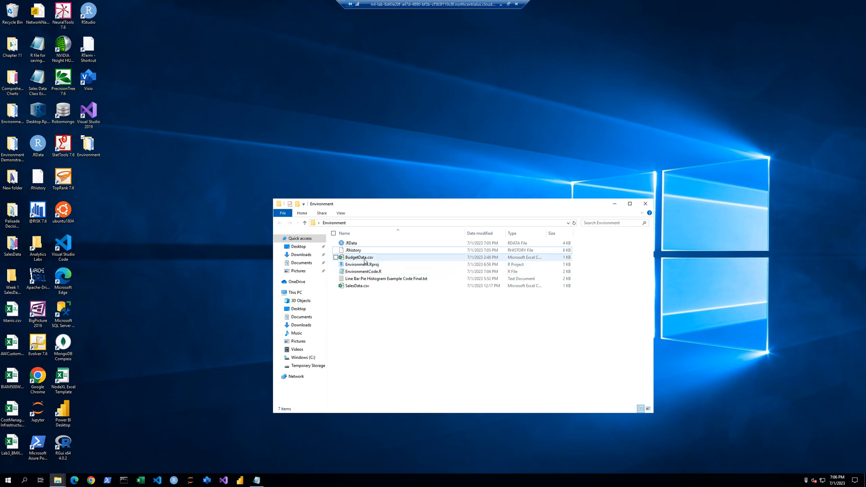
mouse_move(365, 260)
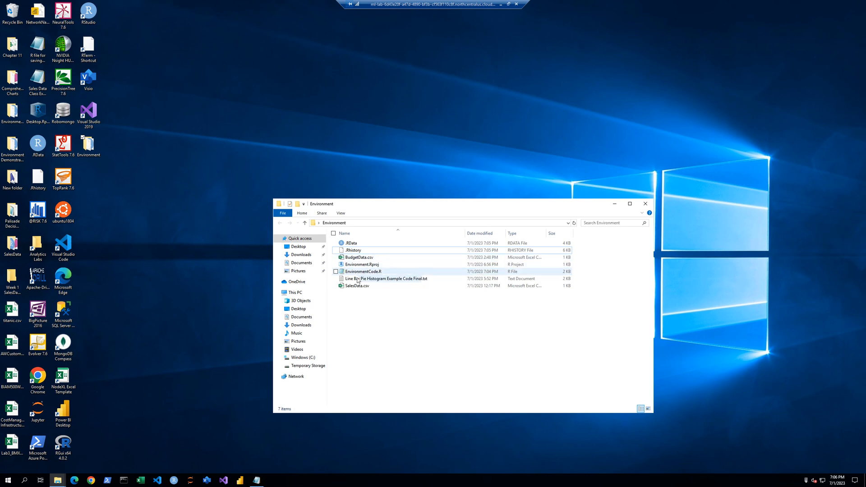
mouse_move(369, 287)
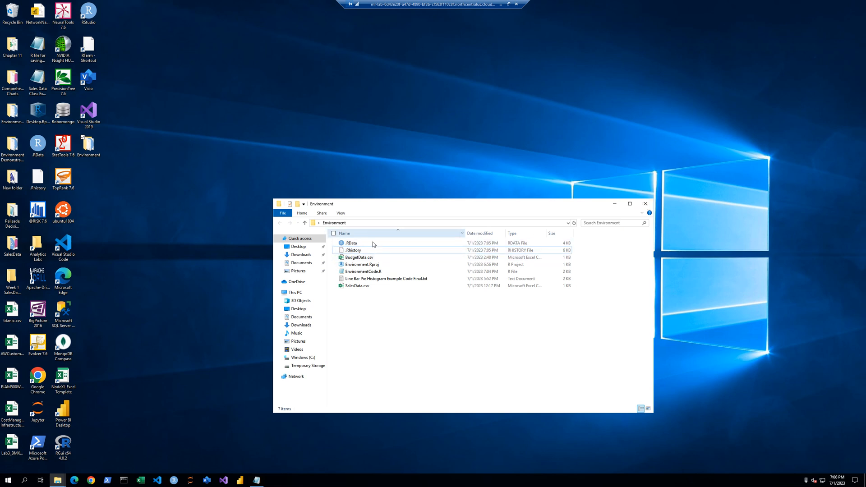
mouse_move(376, 266)
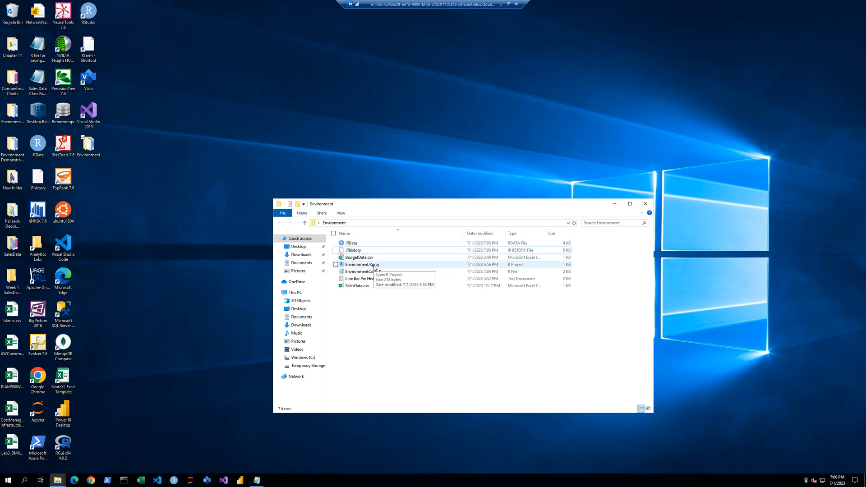
Select the Environment.Rproj project file among the seven folder items
left_click(362, 264)
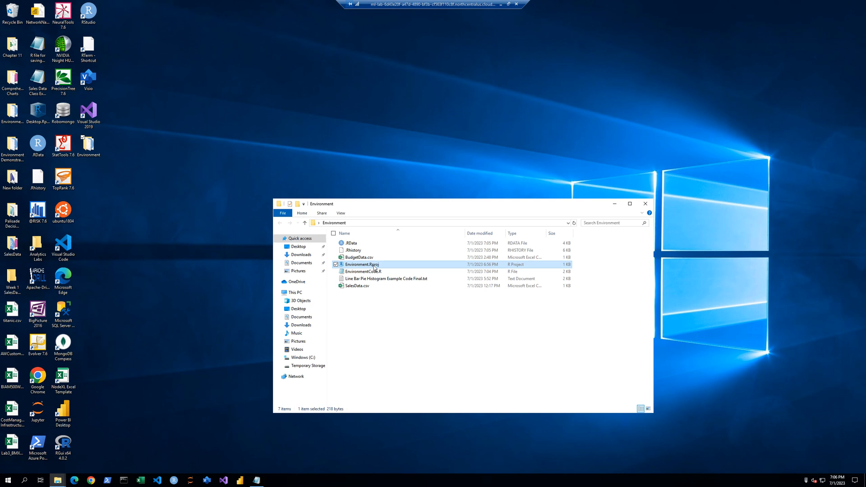
Launch Environment.Rproj so RStudio restores BudgetData, BudgetDatas and SalesData, dismissing the update notice
double_click(362, 265)
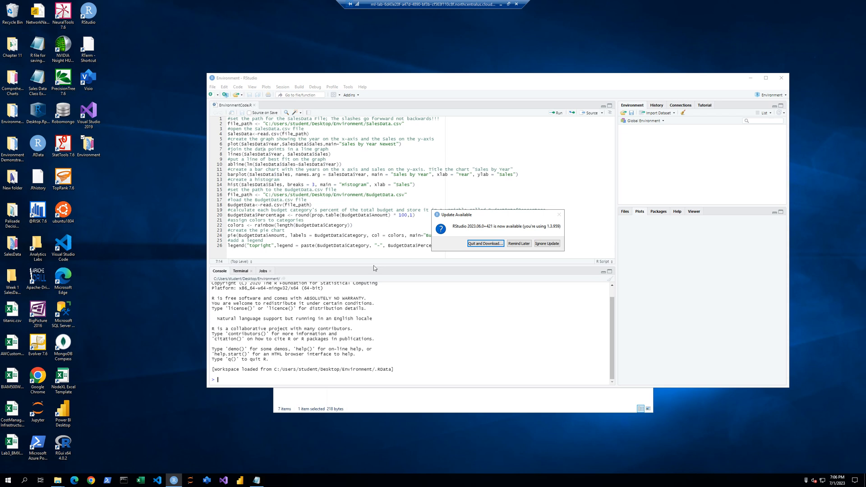
left_click(547, 243)
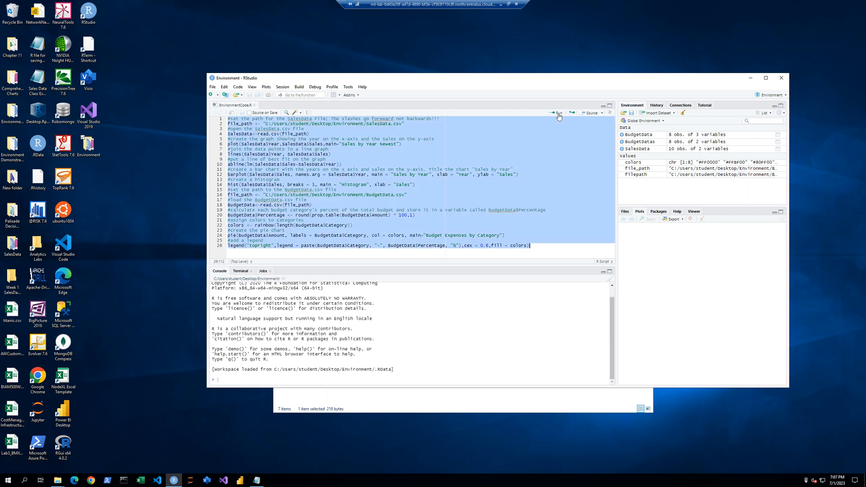
Run all of EnvironmentCode.R to redraw the budget pie chart and step back to the Sales histogram
left_click(558, 113)
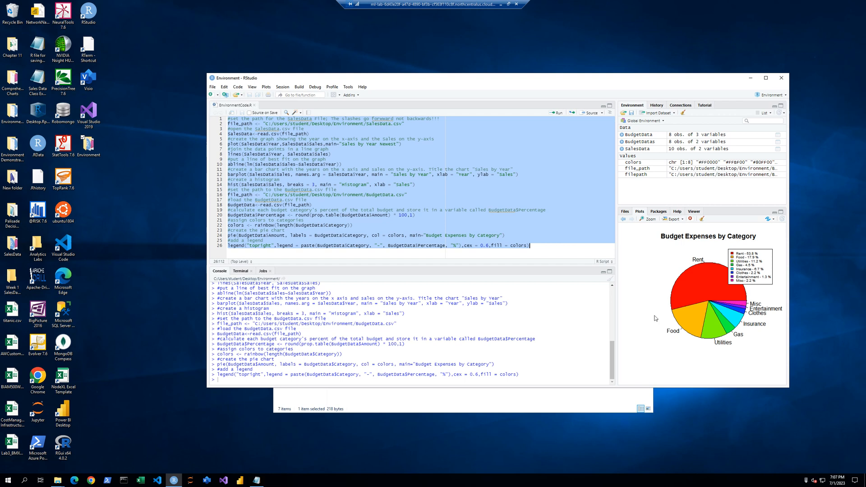
left_click(624, 218)
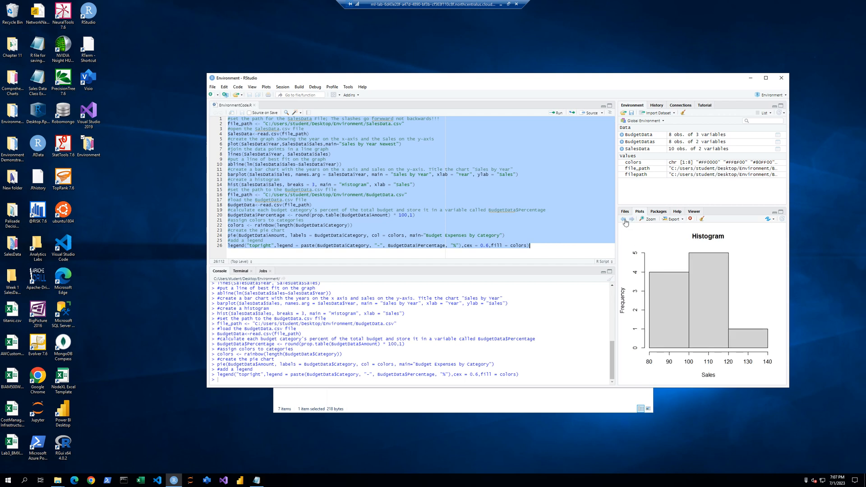